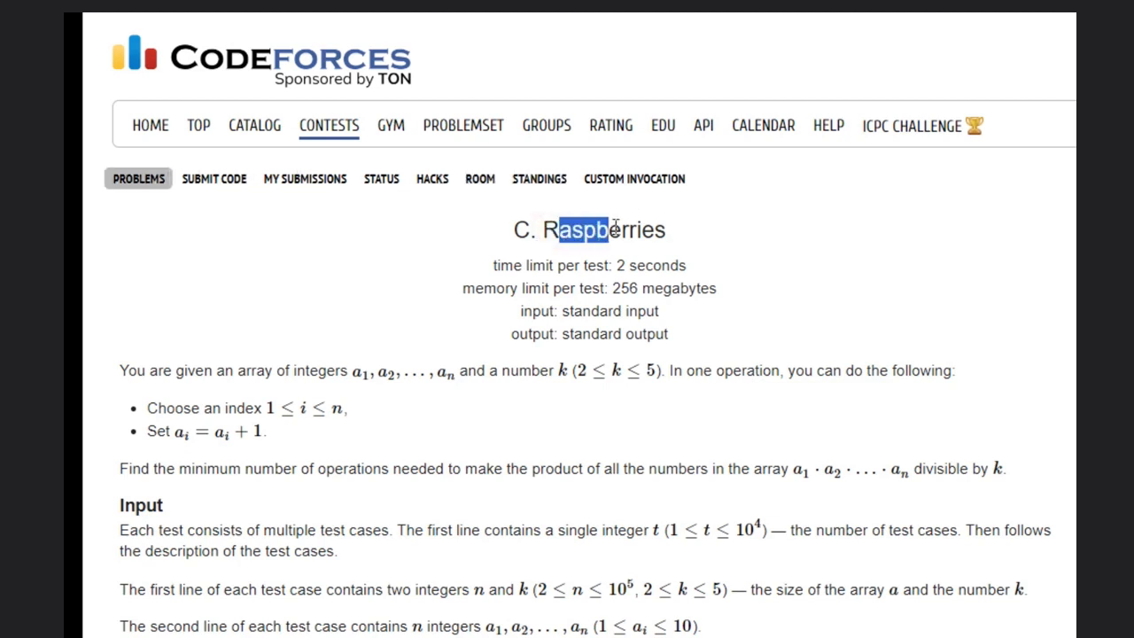
Step: Write the possible k values 2, 3, 4, 5 in red above the Raspberries statement
{"action": "scroll", "scroll_direction": "down", "scroll_amount": 3}
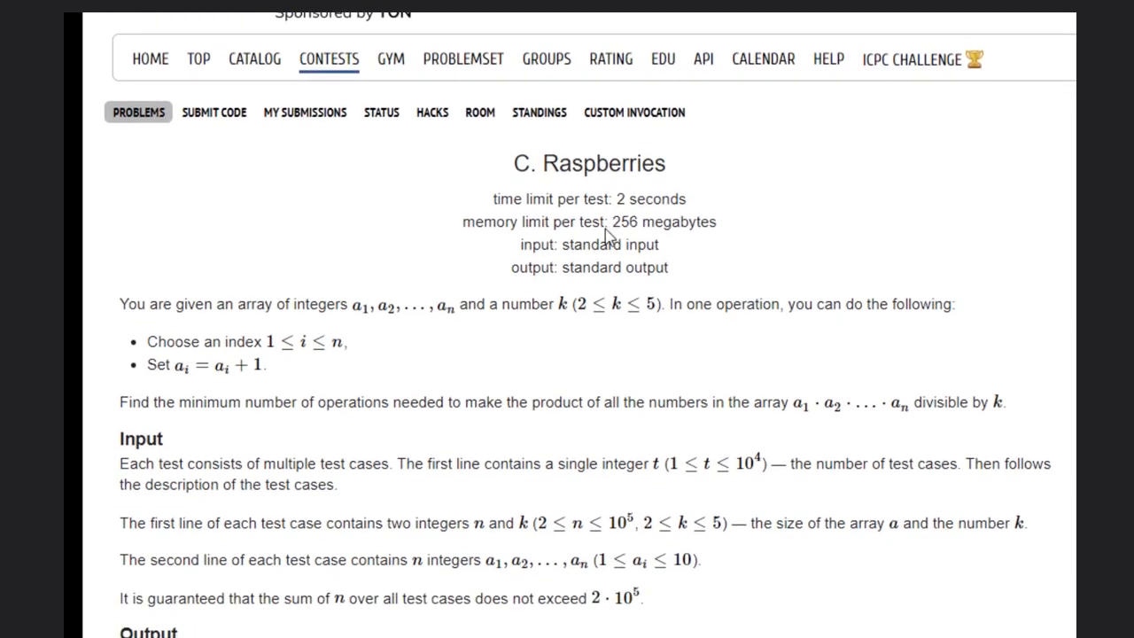
{"action": "mouse_move", "coordinate": [369, 308]}
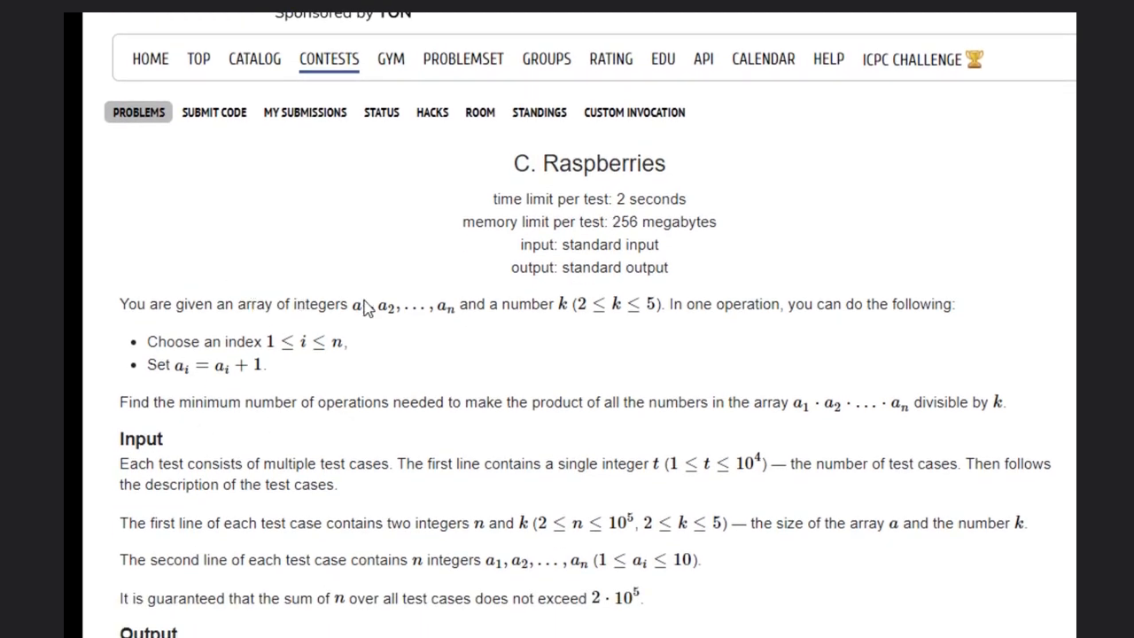
{"action": "left_click_drag", "start_coordinate": [353, 304], "coordinate": [453, 304]}
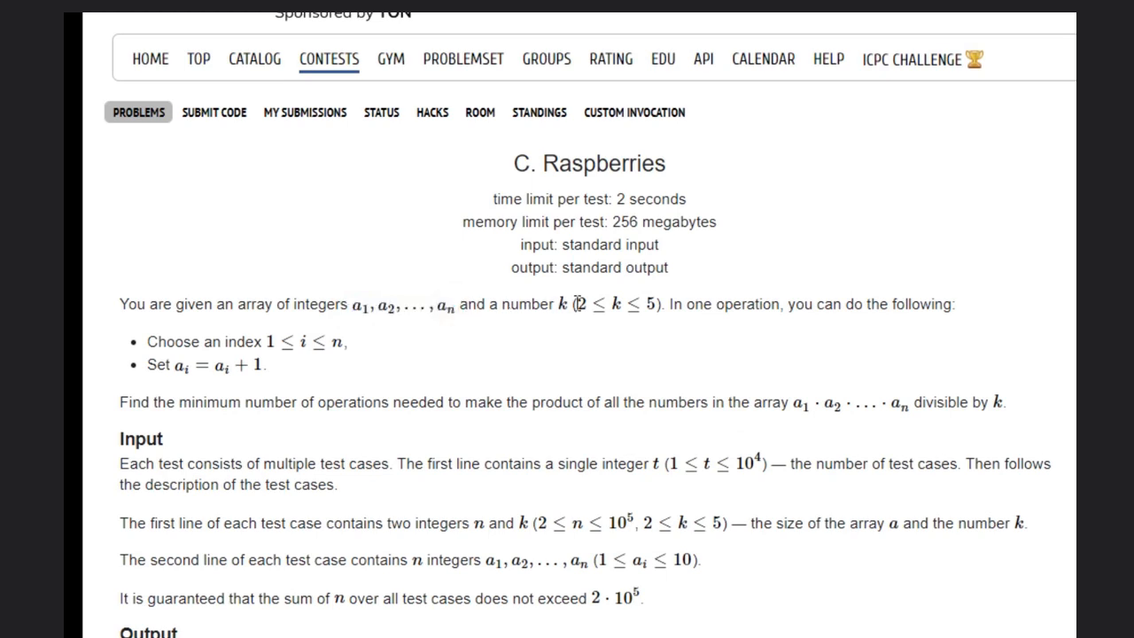
{"action": "mouse_move", "coordinate": [372, 365]}
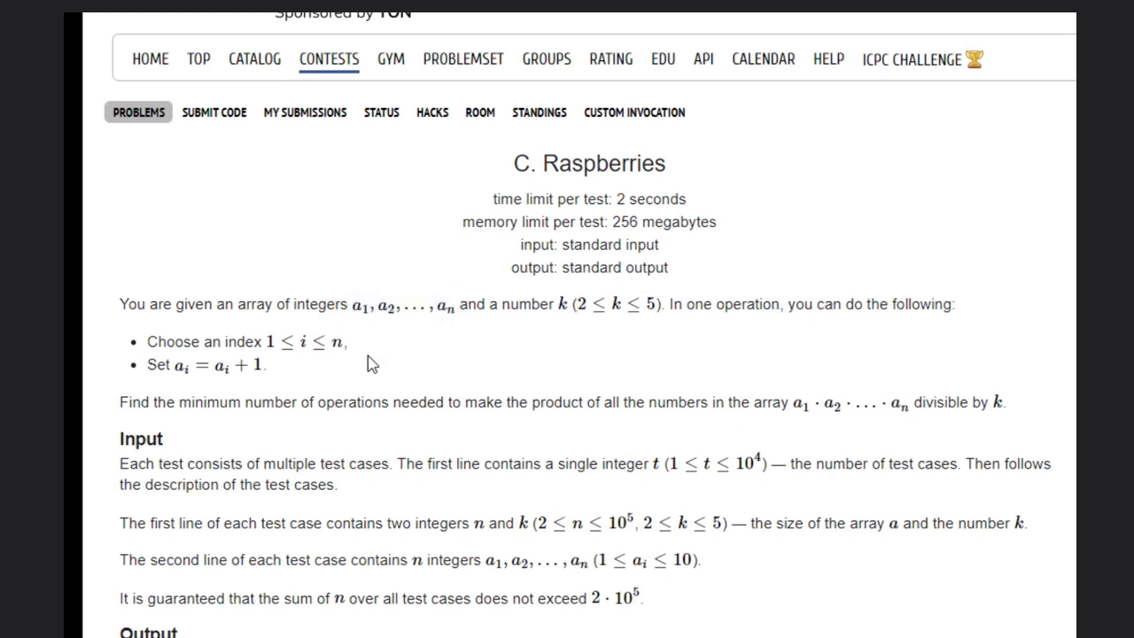
{"action": "mouse_move", "coordinate": [158, 400]}
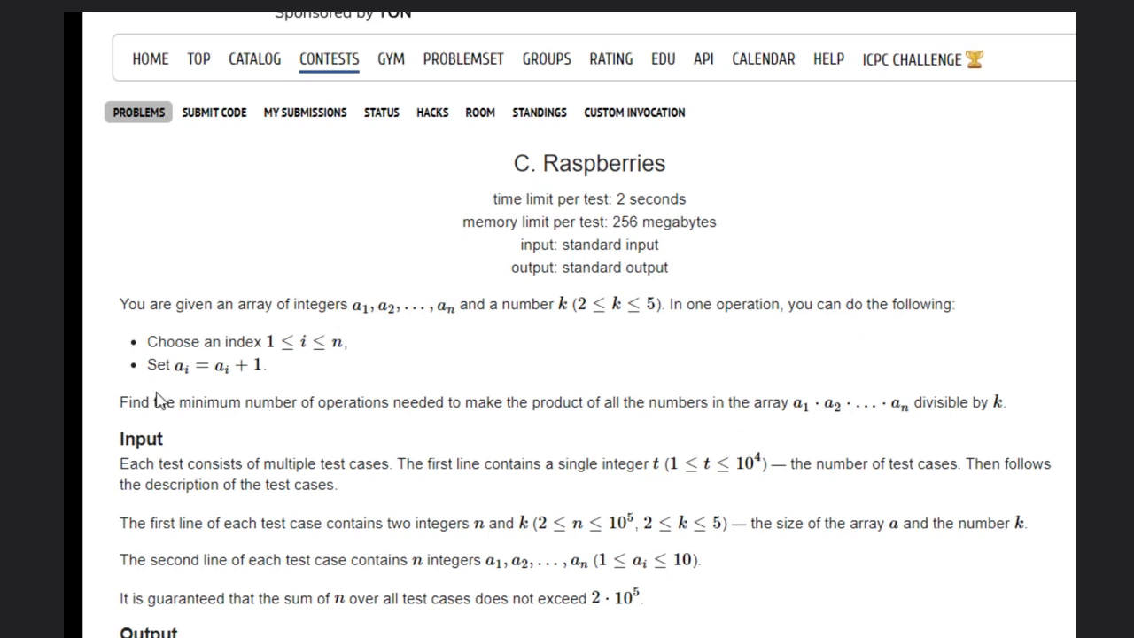
{"action": "mouse_move", "coordinate": [301, 355]}
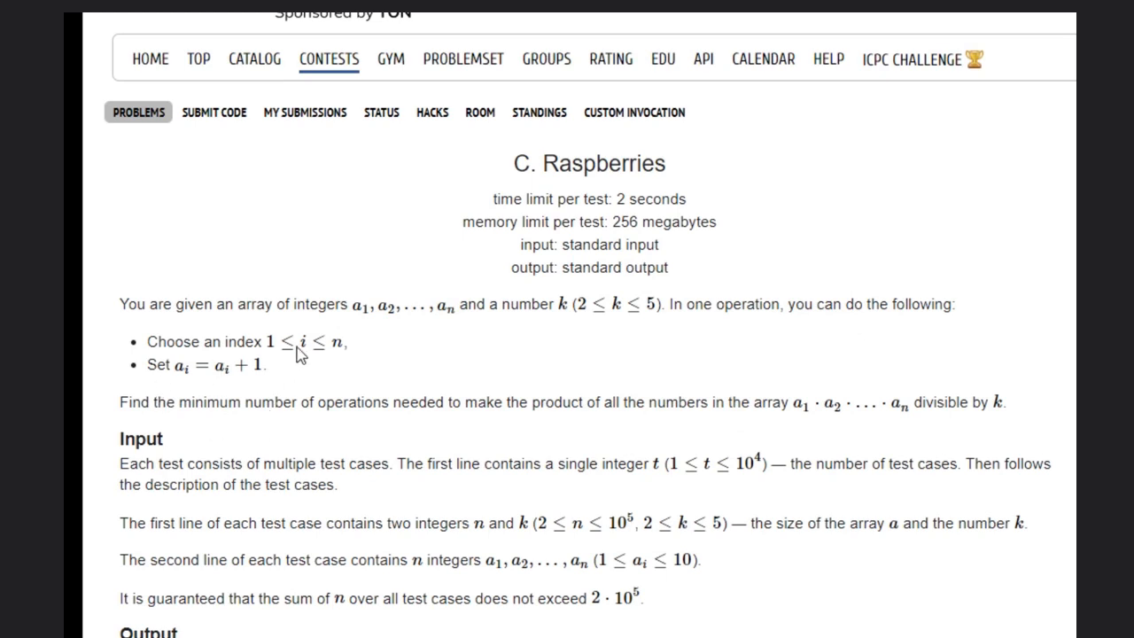
{"action": "scroll", "scroll_direction": "down", "scroll_amount": 3}
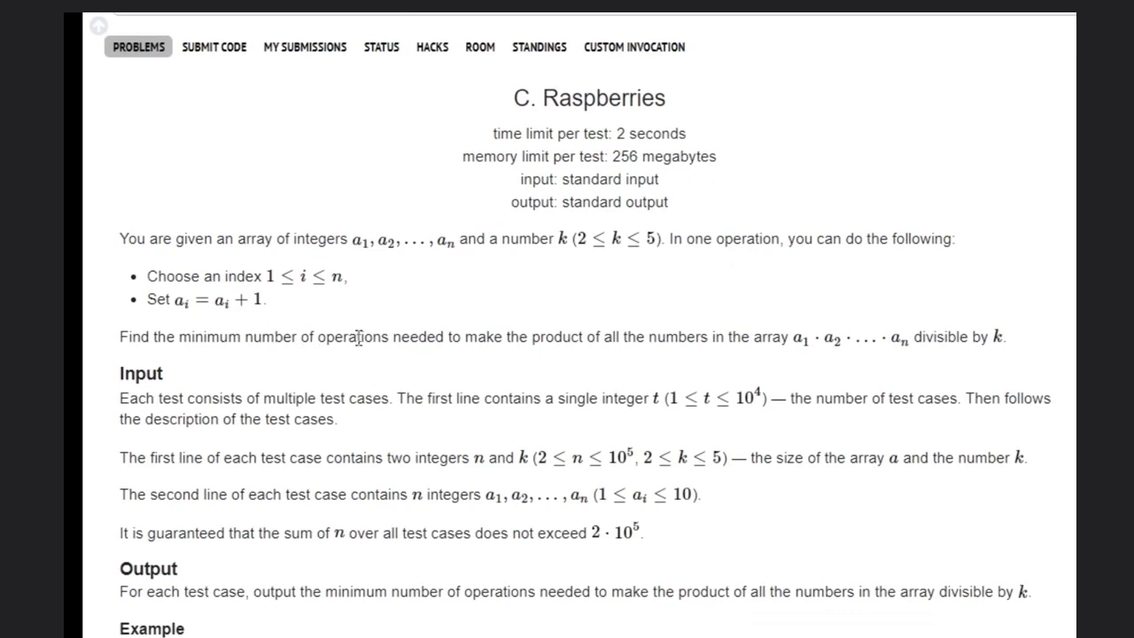
{"action": "mouse_move", "coordinate": [673, 329]}
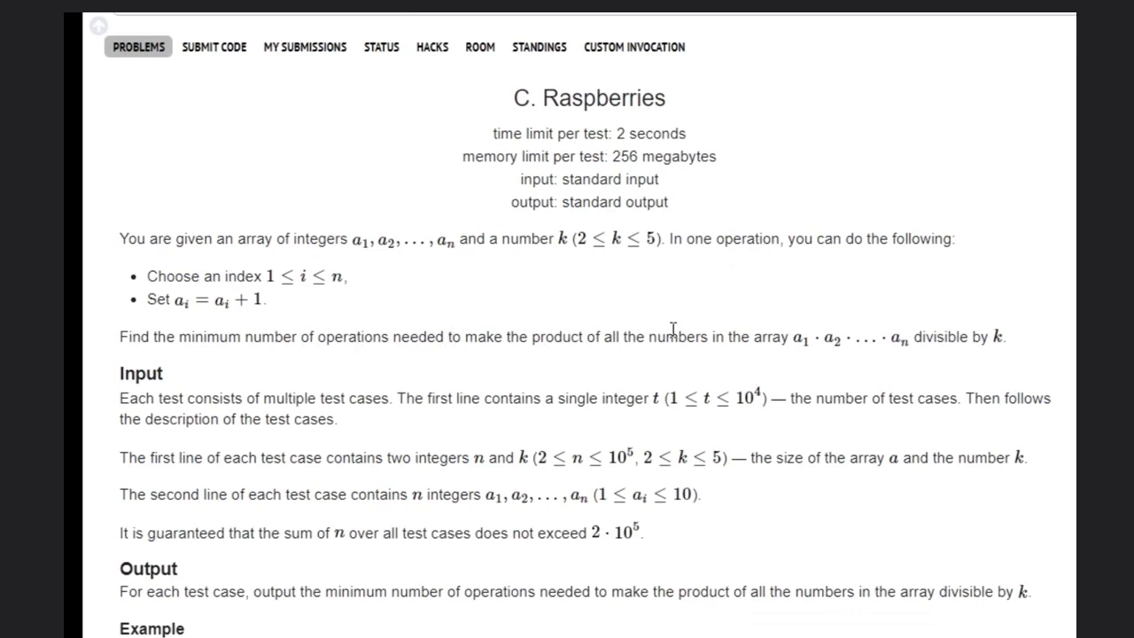
{"action": "mouse_move", "coordinate": [853, 345]}
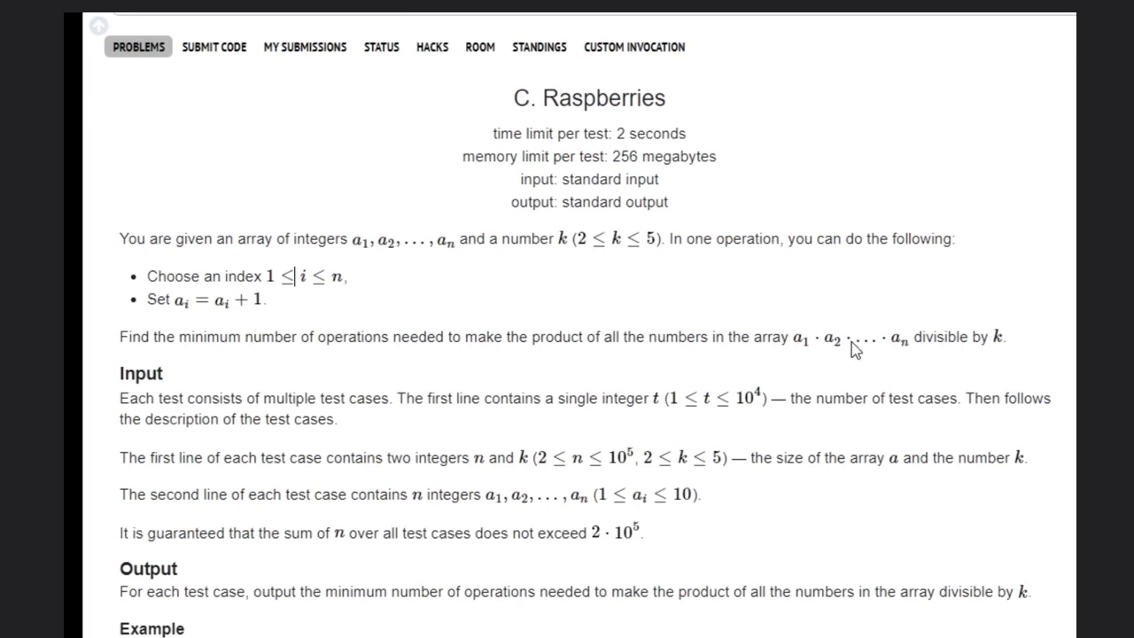
{"action": "mouse_move", "coordinate": [740, 368]}
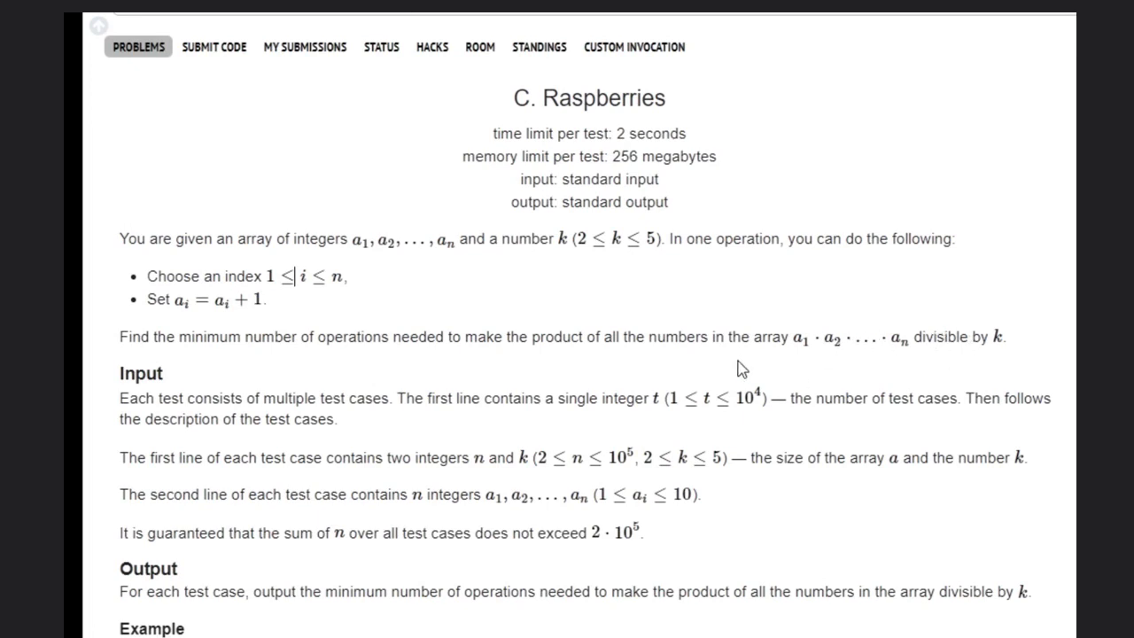
{"action": "scroll", "scroll_direction": "down", "scroll_amount": 3}
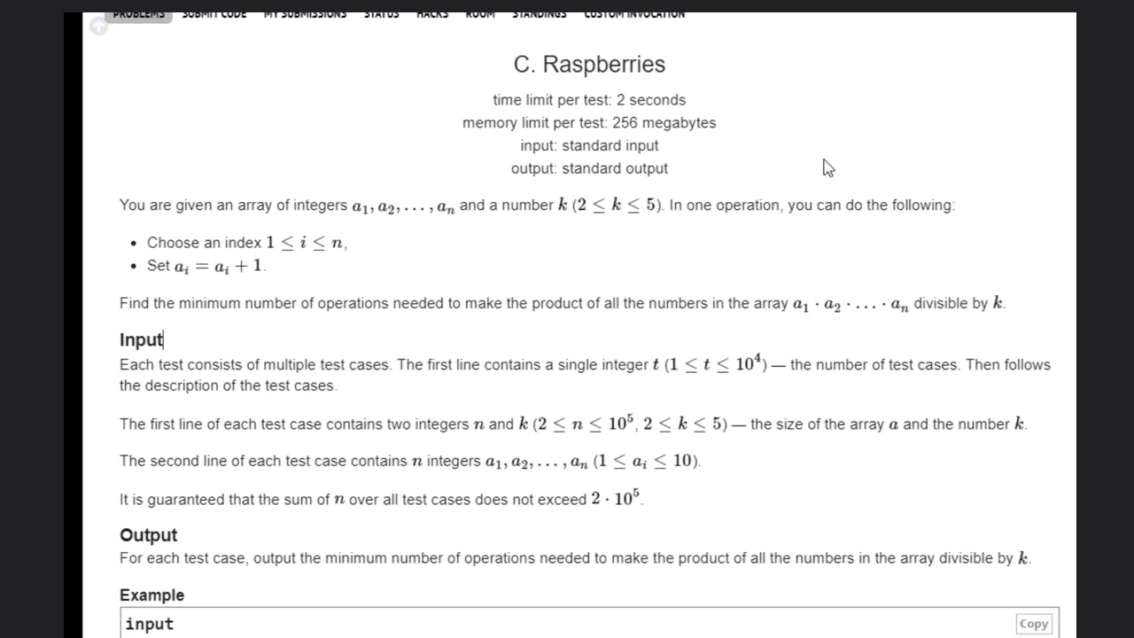
{"action": "mouse_move", "coordinate": [645, 121]}
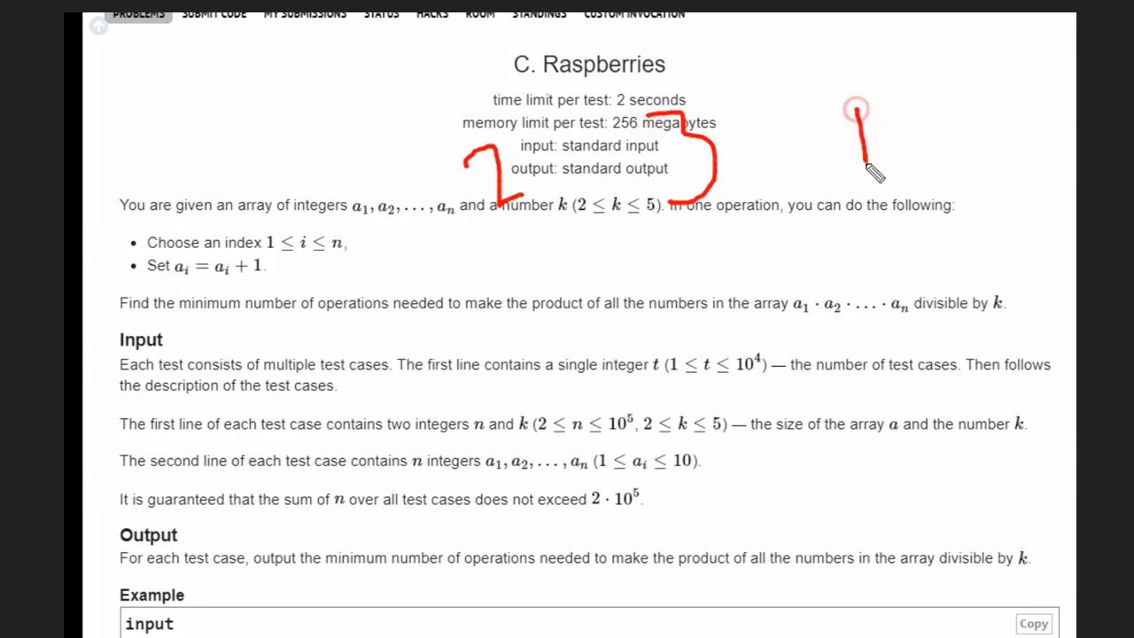
{"action": "left_click_drag", "start_coordinate": [853, 106], "coordinate": [859, 156]}
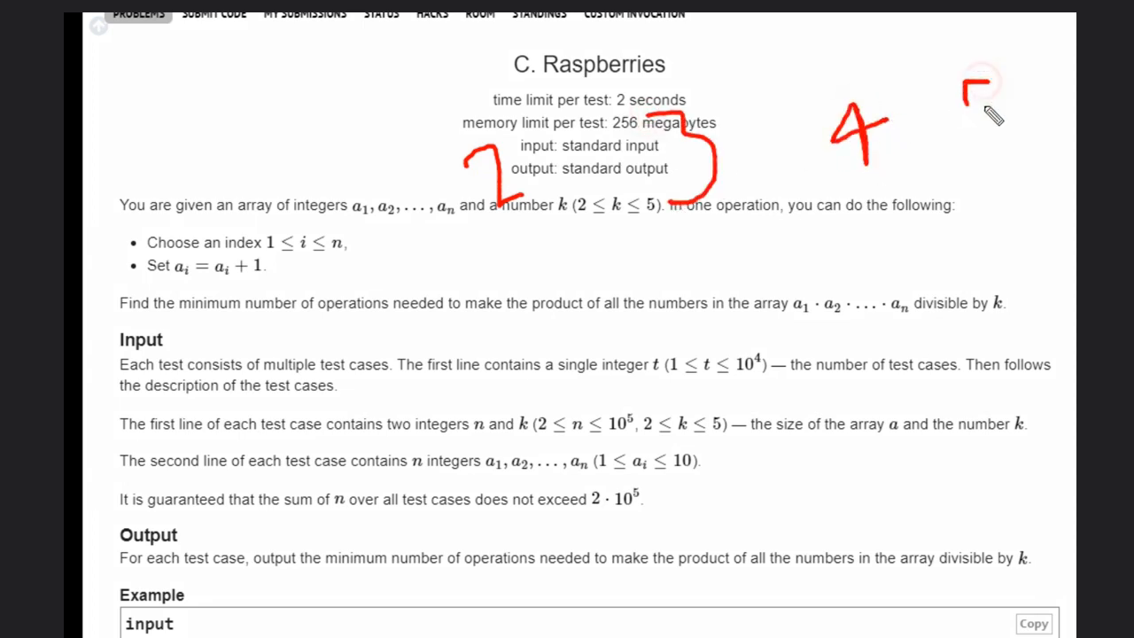
{"action": "left_click_drag", "start_coordinate": [960, 80], "coordinate": [1001, 142]}
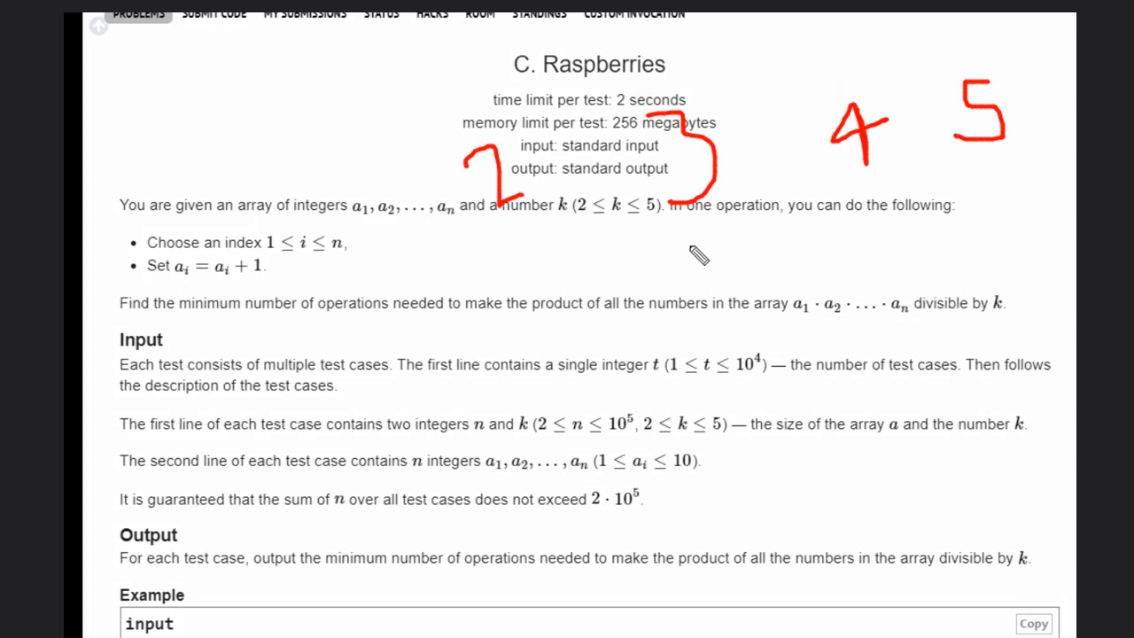
{"action": "mouse_move", "coordinate": [578, 335]}
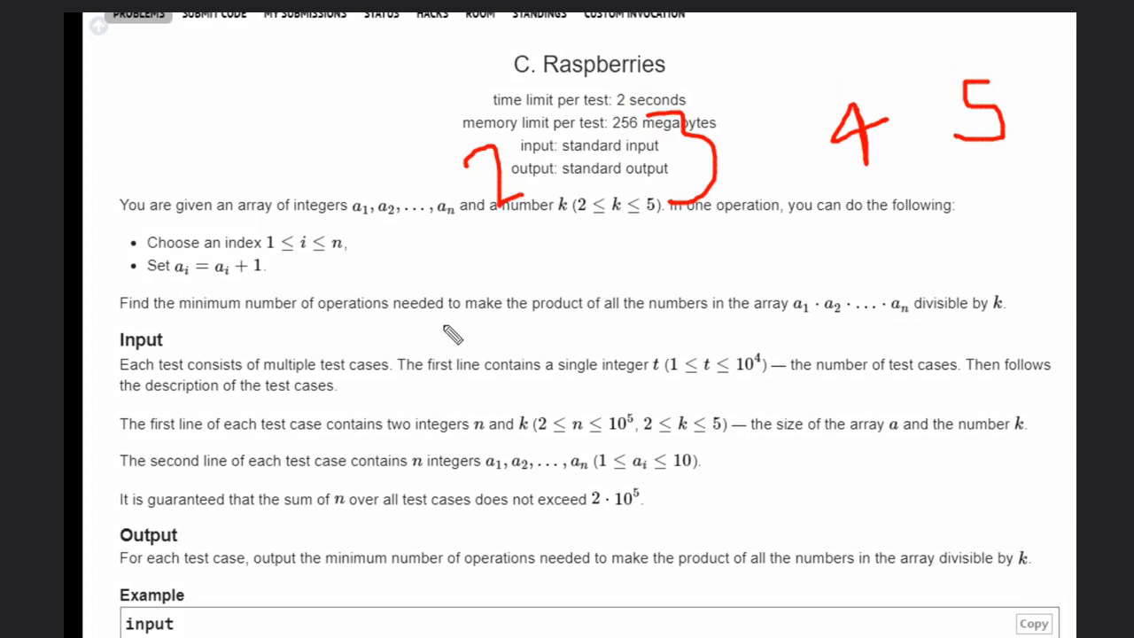
Step: Draw a red arrow under the operations list and note the example case k = 2
{"action": "left_click_drag", "start_coordinate": [443, 333], "coordinate": [475, 234]}
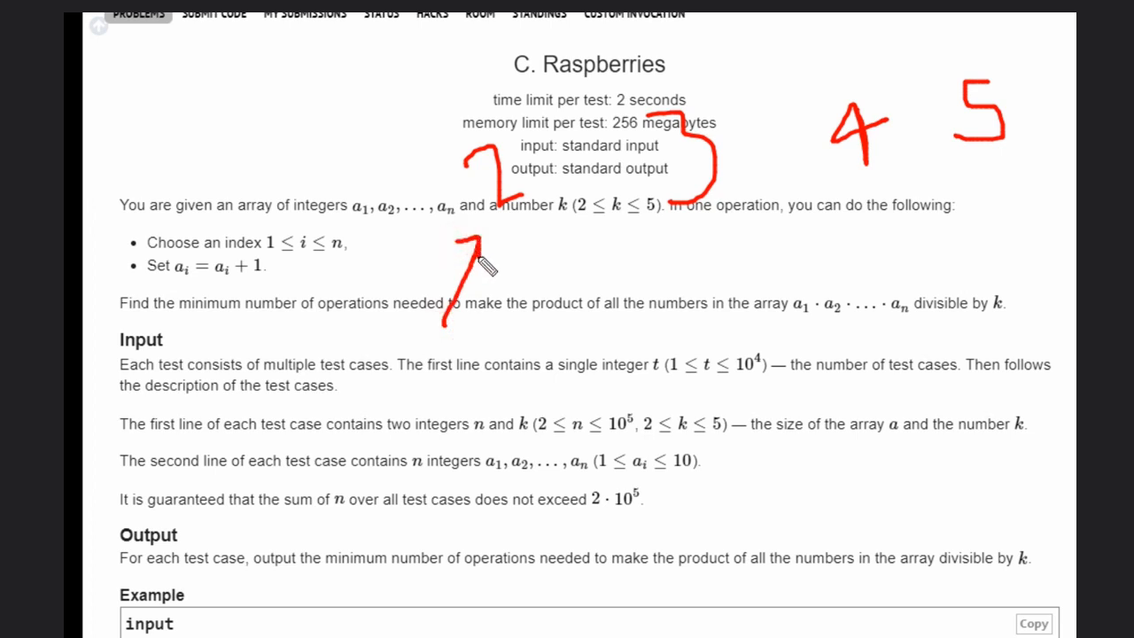
{"action": "mouse_move", "coordinate": [485, 237]}
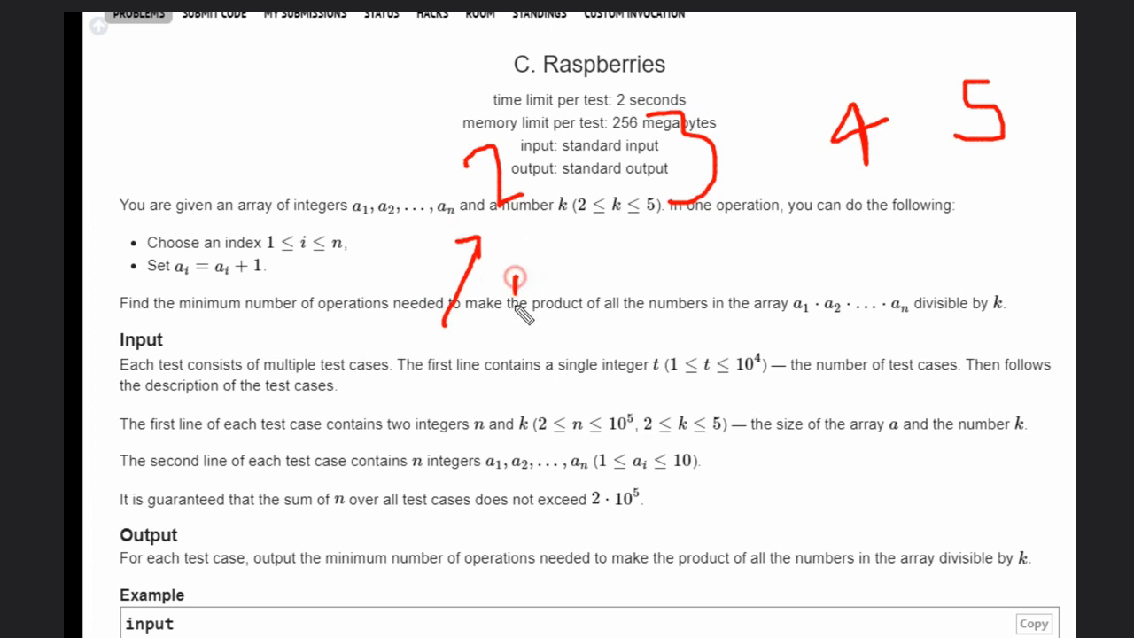
{"action": "left_click_drag", "start_coordinate": [505, 275], "coordinate": [532, 304]}
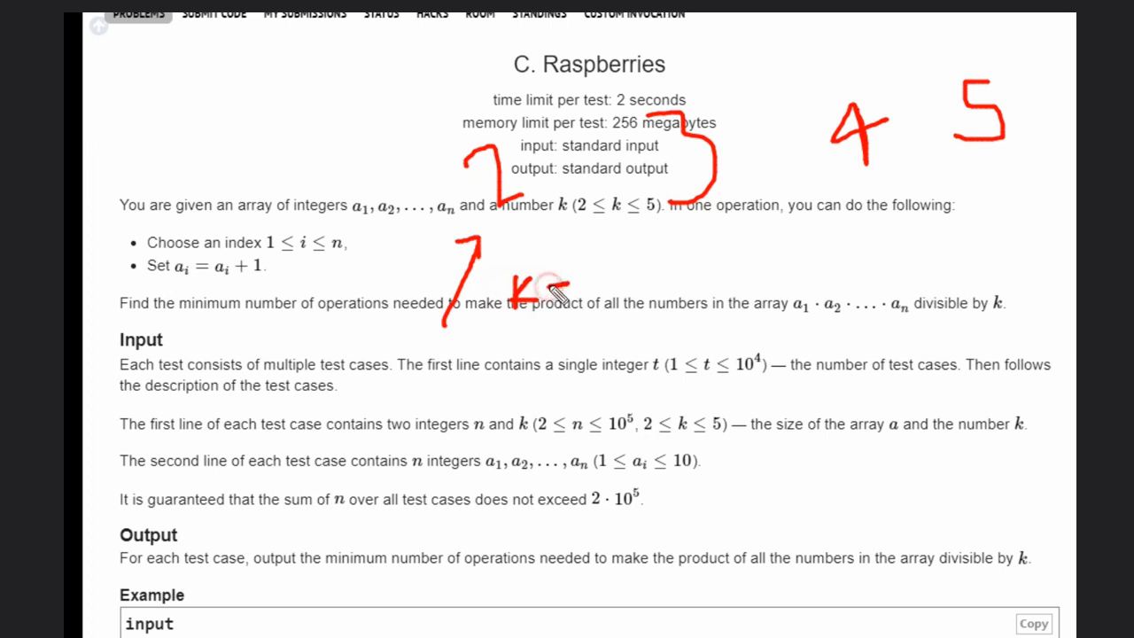
{"action": "left_click_drag", "start_coordinate": [549, 284], "coordinate": [620, 275]}
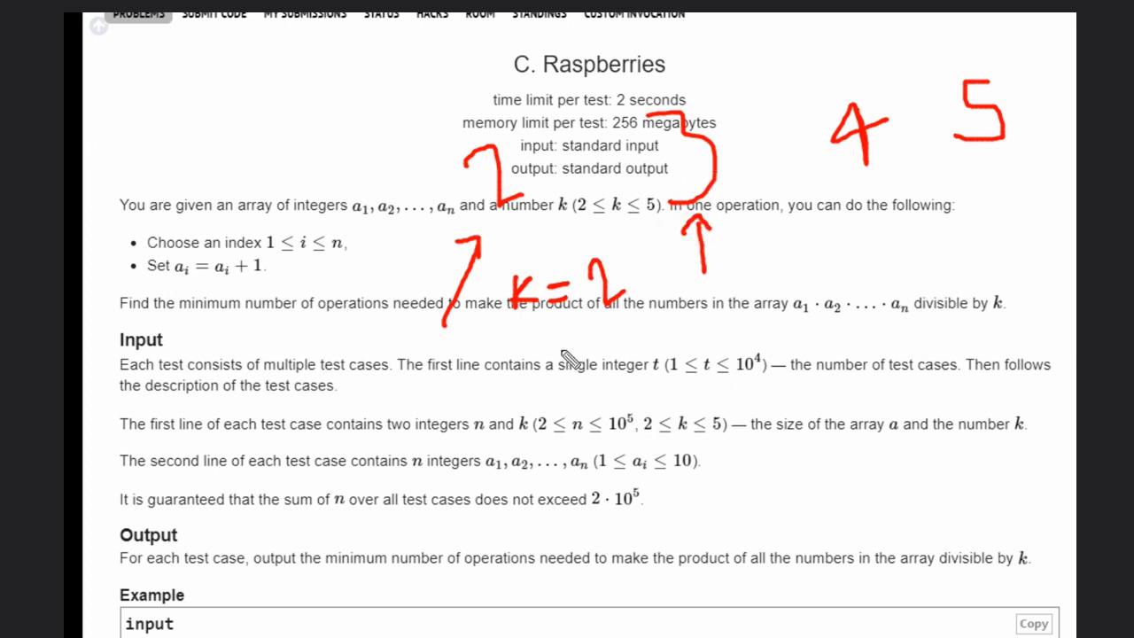
{"action": "mouse_move", "coordinate": [776, 366]}
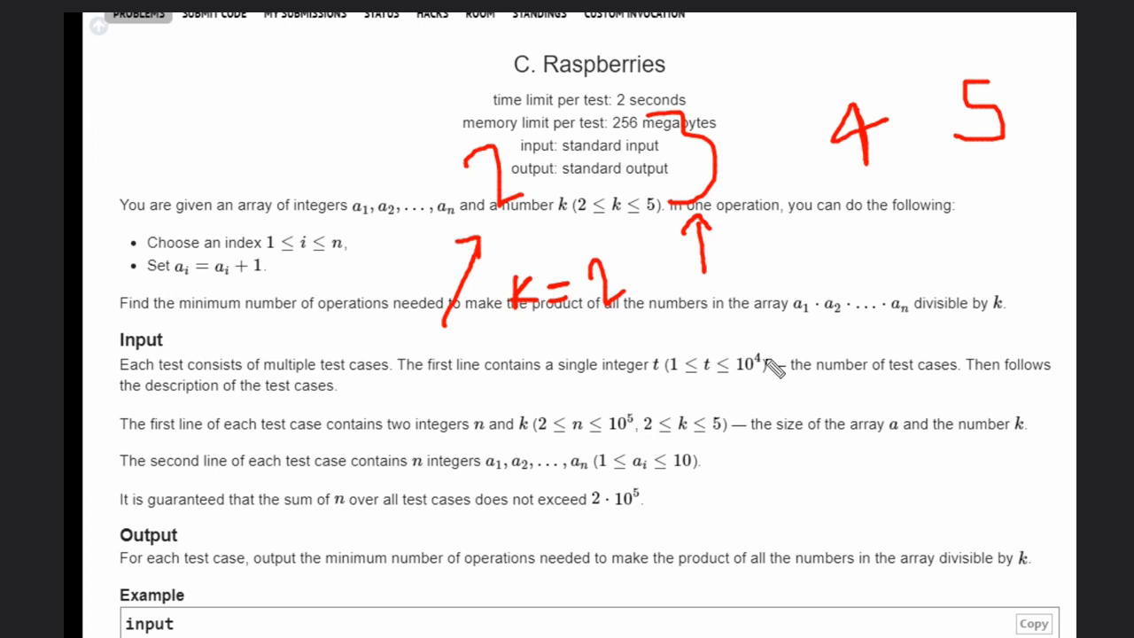
{"action": "mouse_move", "coordinate": [758, 379]}
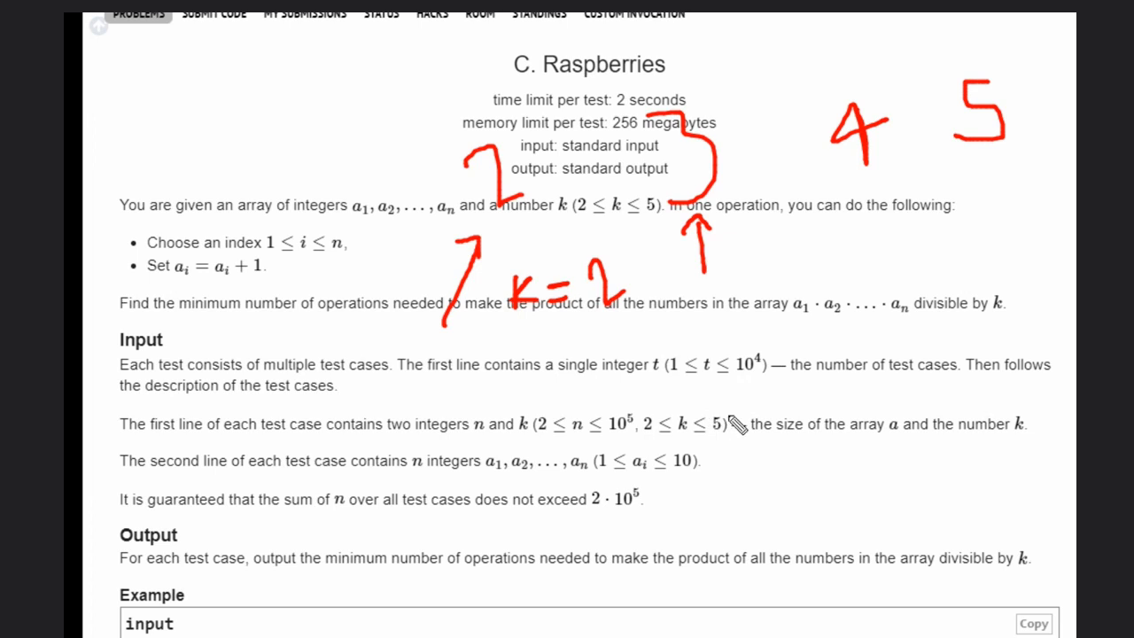
{"action": "mouse_move", "coordinate": [747, 443]}
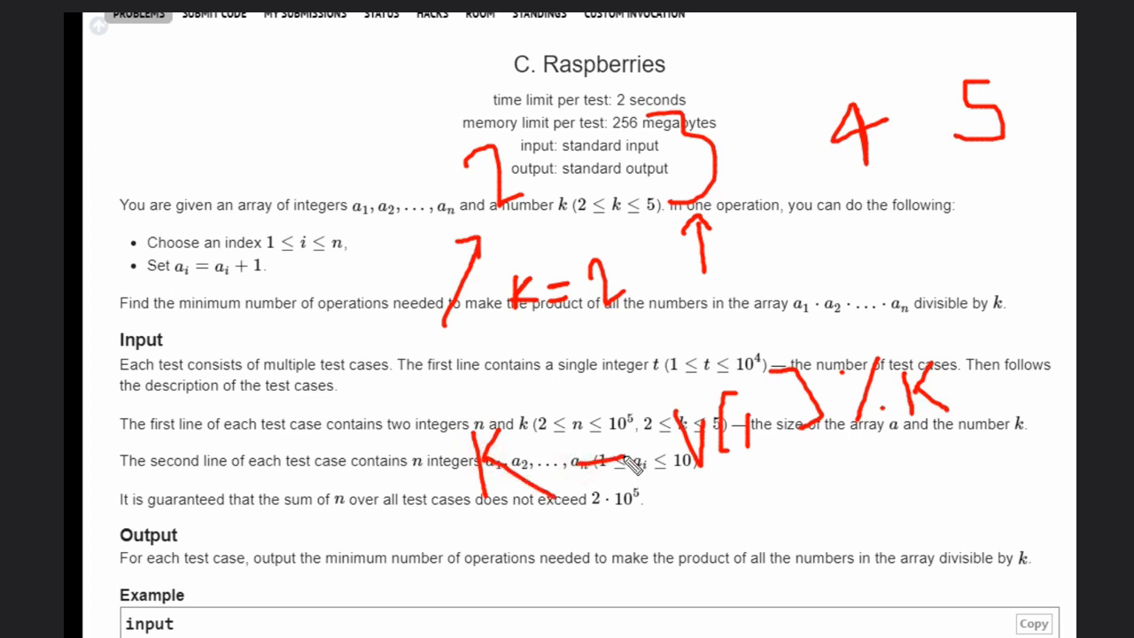
{"action": "mouse_move", "coordinate": [652, 299]}
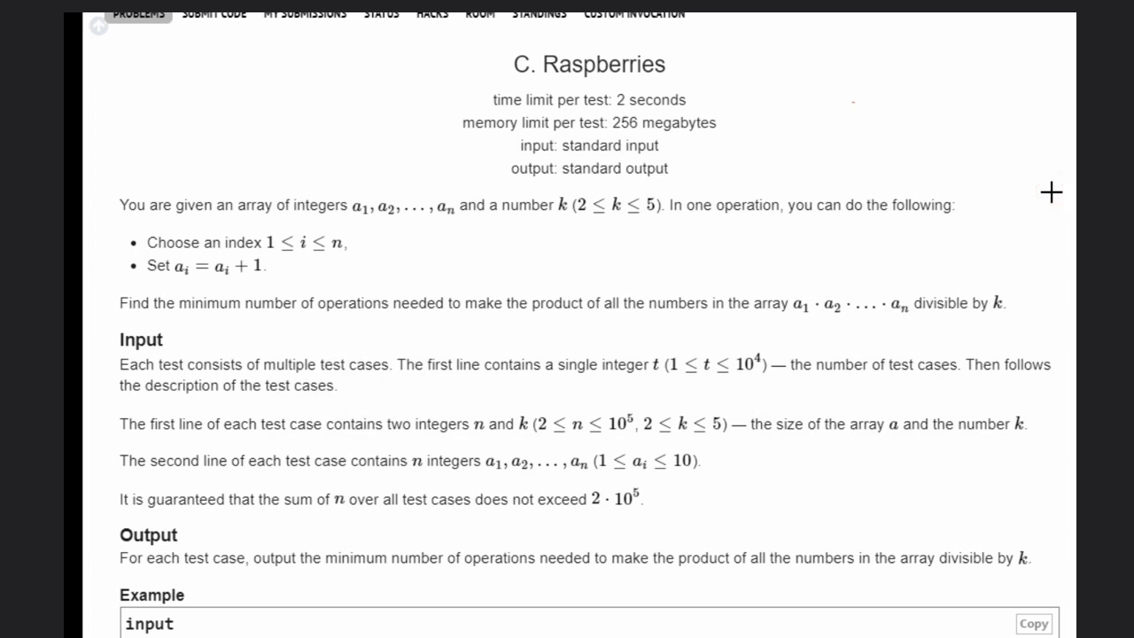
{"action": "mouse_move", "coordinate": [751, 227]}
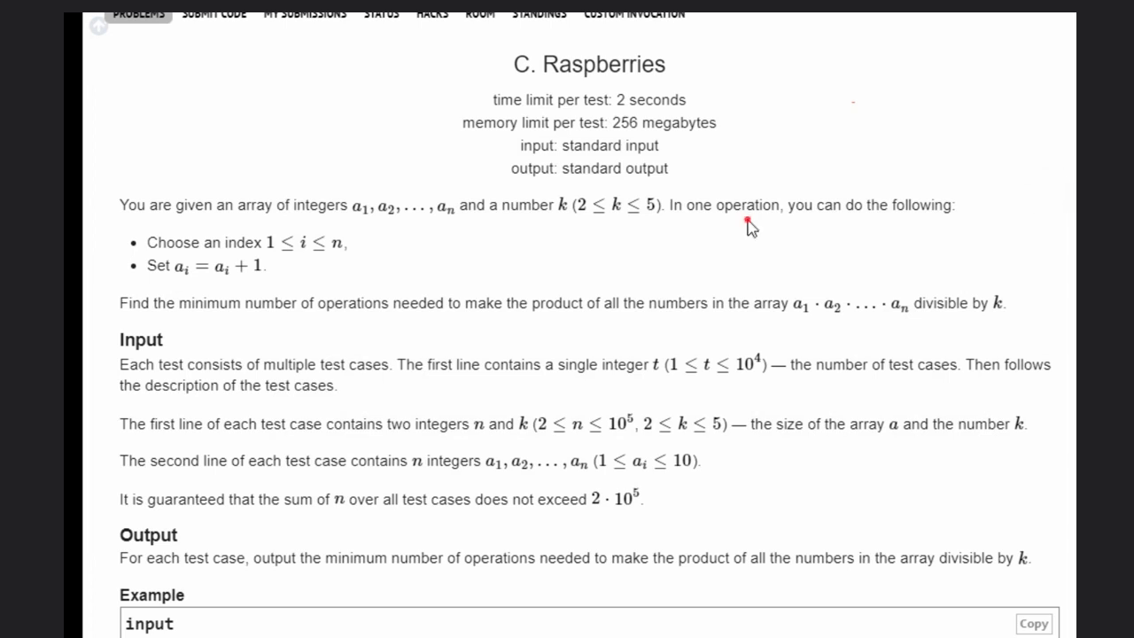
Step: Scroll down to the example input test cases after clearing the red handwriting
{"action": "scroll", "scroll_direction": "down", "scroll_amount": 3}
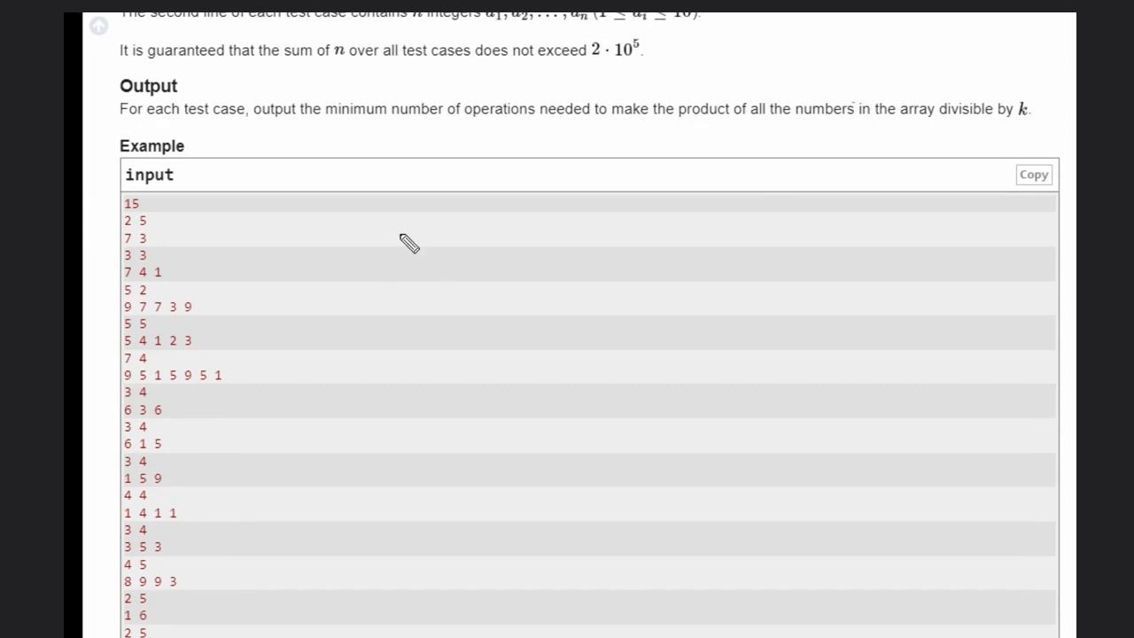
{"action": "mouse_move", "coordinate": [616, 80]}
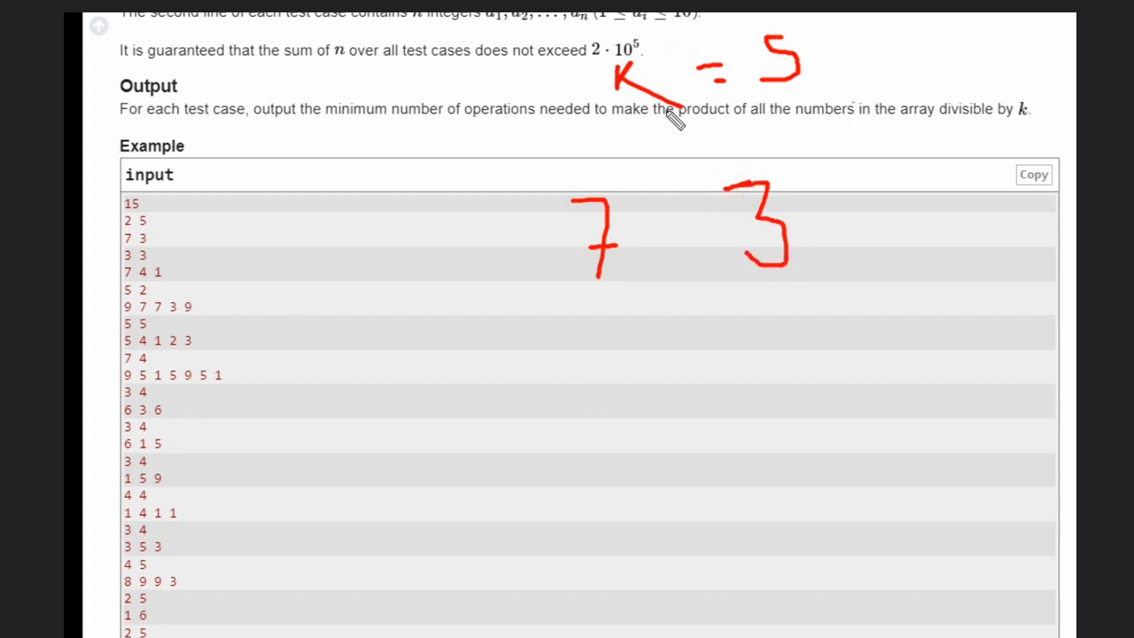
{"action": "mouse_move", "coordinate": [776, 340]}
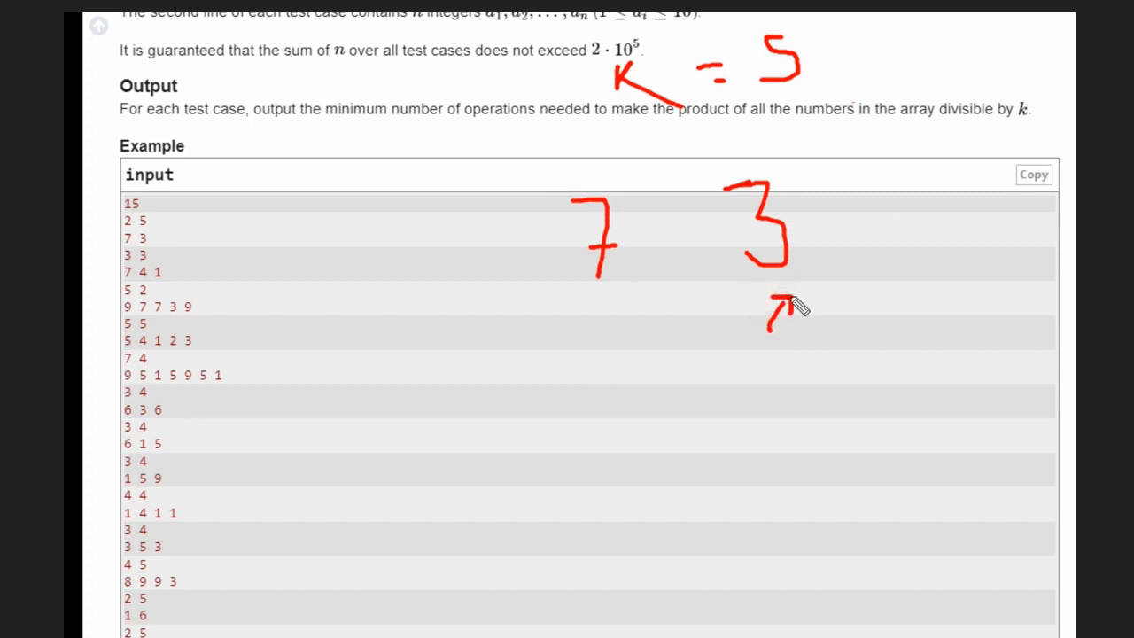
{"action": "mouse_move", "coordinate": [563, 345]}
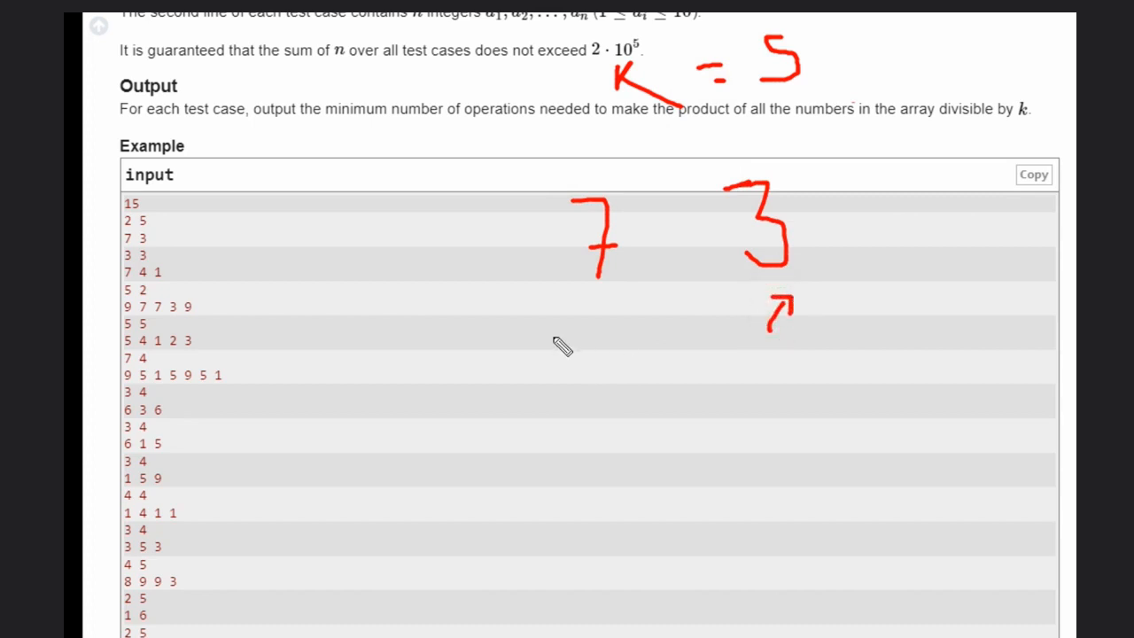
Step: Sketch the k = 5 worked example with an arrow under the 7 and underline the k = 5 note
{"action": "left_click_drag", "start_coordinate": [567, 345], "coordinate": [540, 323]}
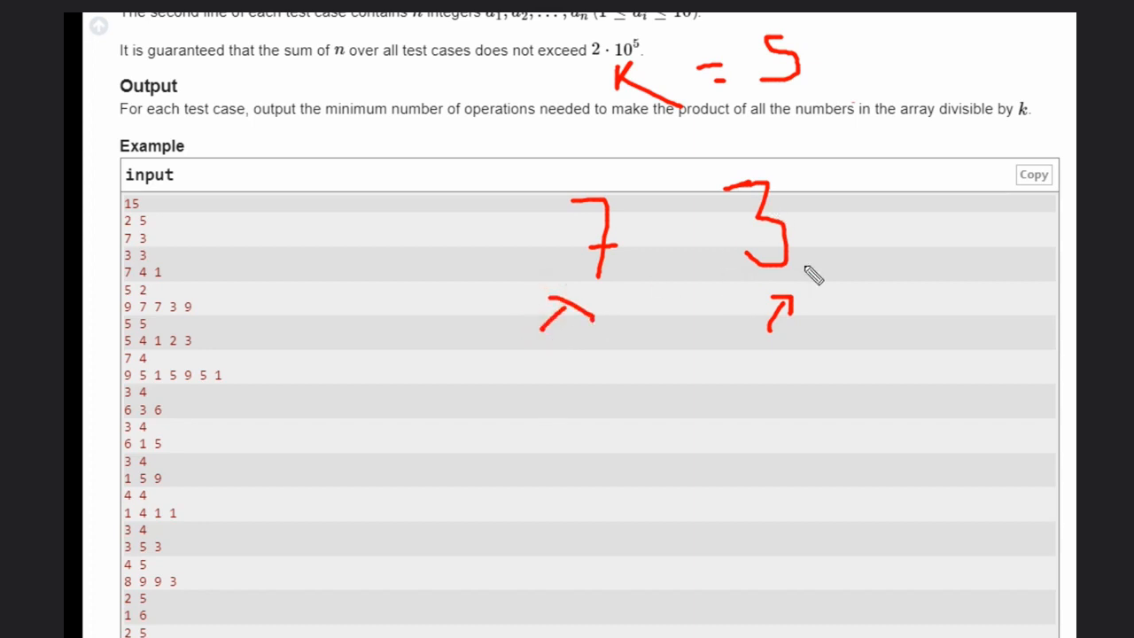
{"action": "mouse_move", "coordinate": [919, 183]}
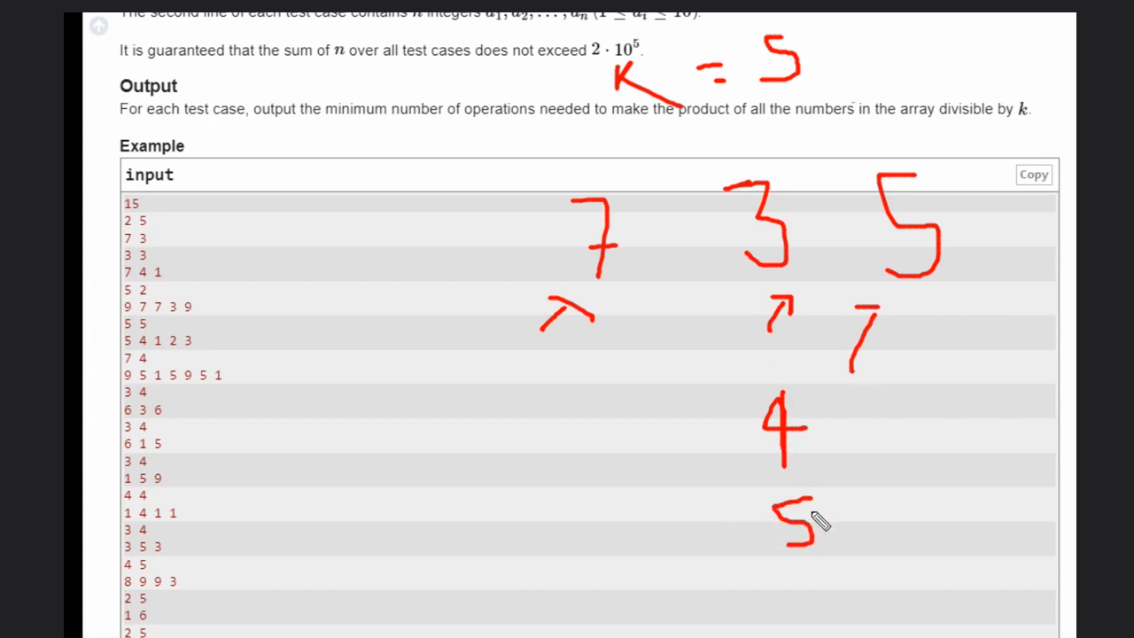
{"action": "mouse_move", "coordinate": [843, 69]}
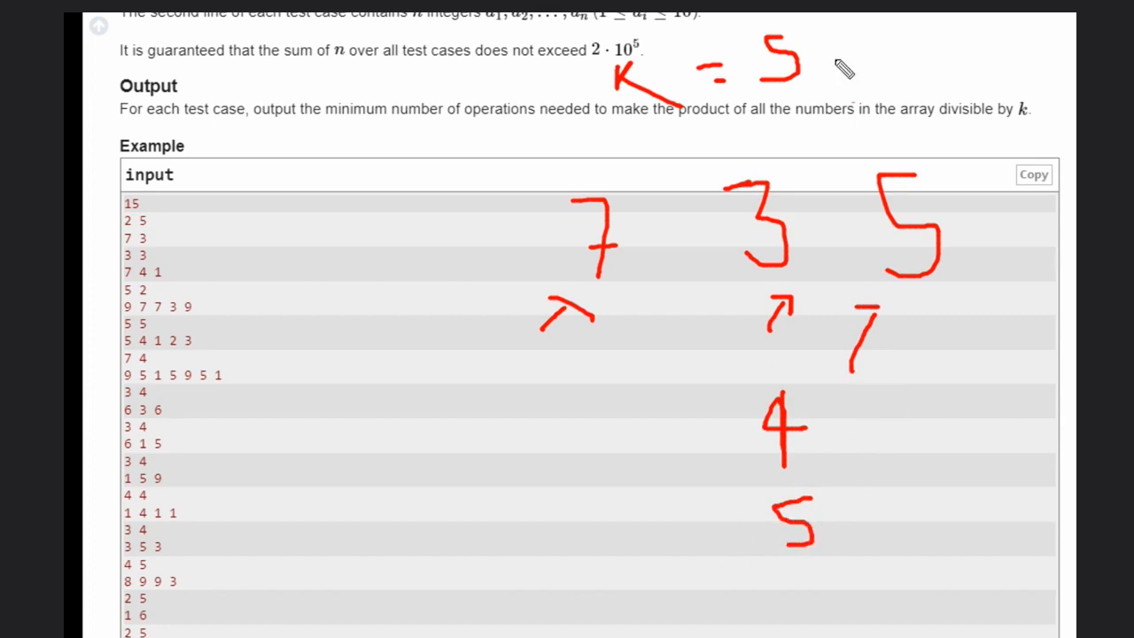
{"action": "mouse_move", "coordinate": [659, 142]}
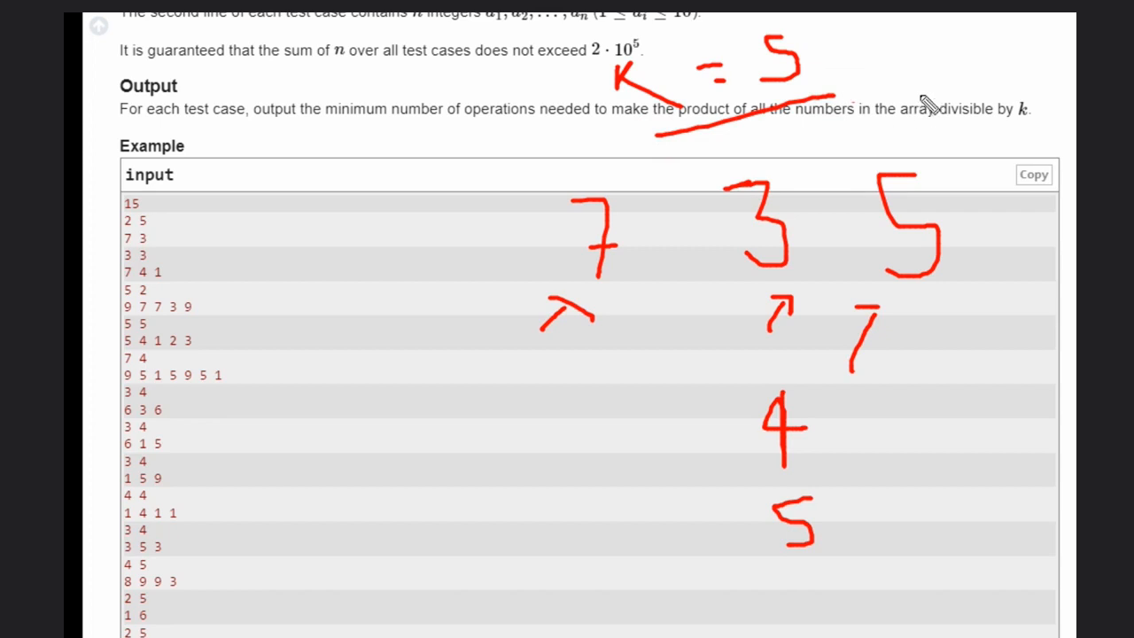
{"action": "left_click_drag", "start_coordinate": [960, 62], "coordinate": [953, 115]}
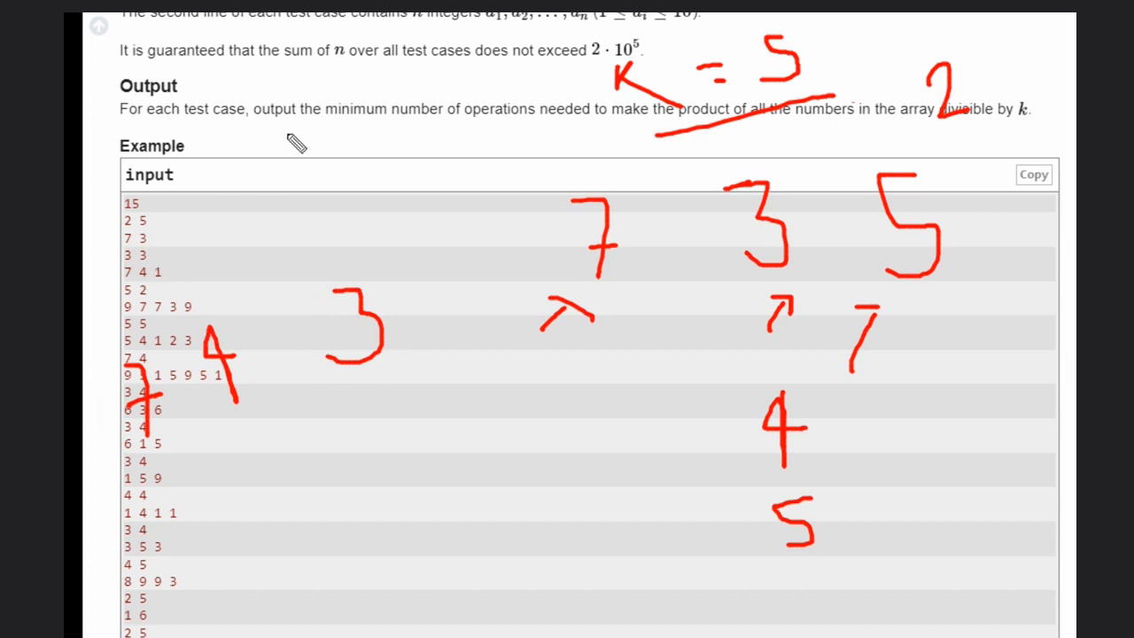
Step: Finish the k = 3 worked example and draw an arrow under the corrected number
{"action": "left_click", "coordinate": [287, 134]}
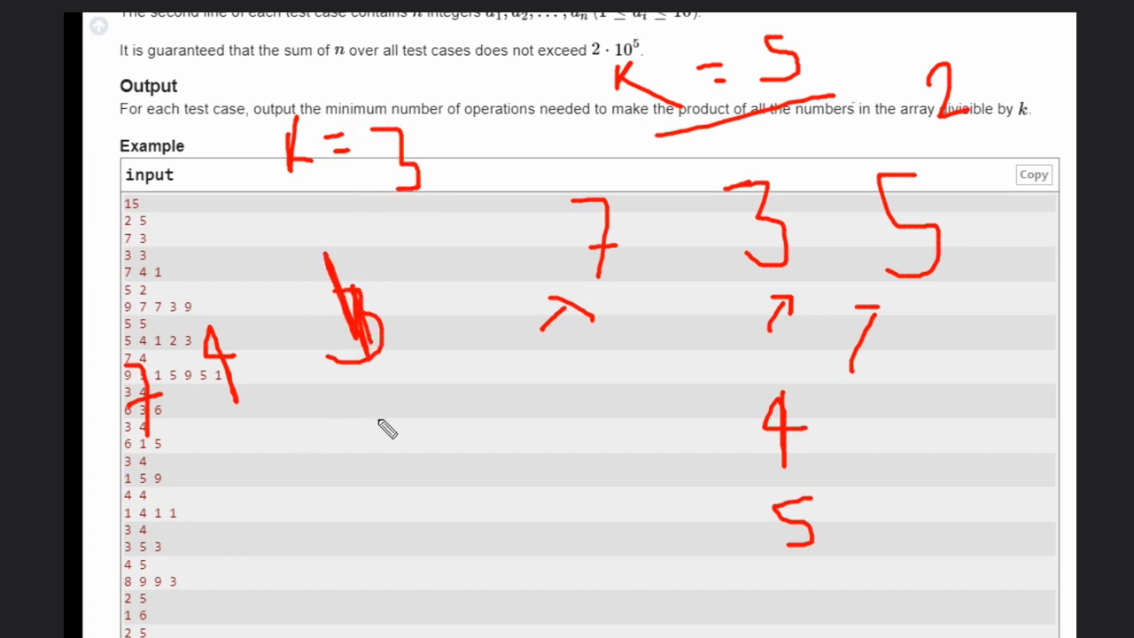
{"action": "left_click_drag", "start_coordinate": [354, 443], "coordinate": [375, 386]}
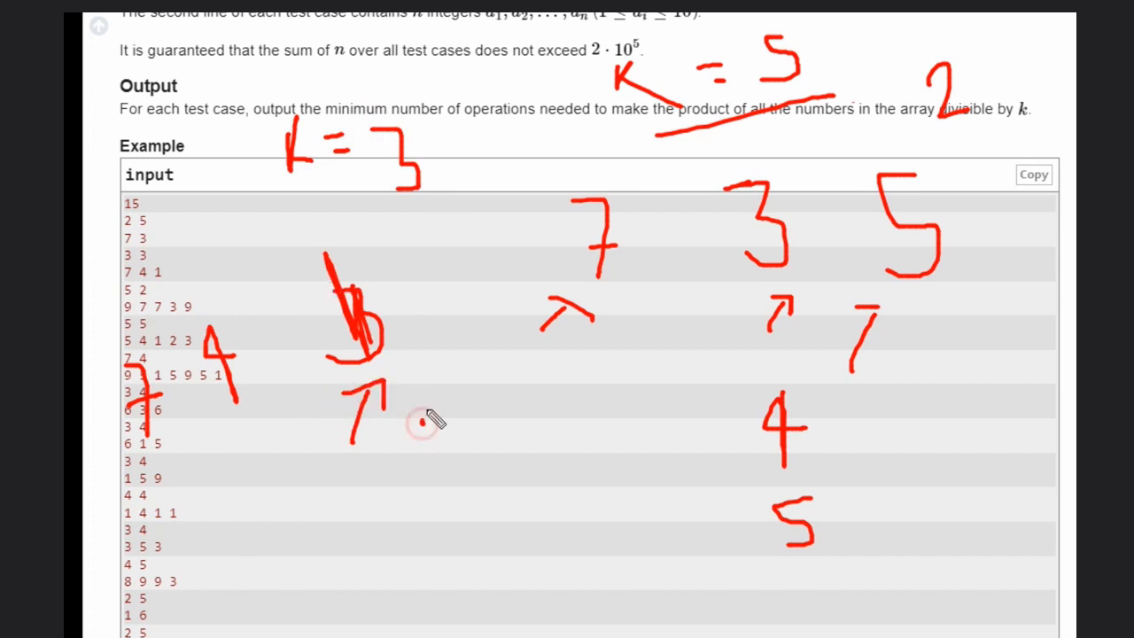
{"action": "left_click_drag", "start_coordinate": [416, 411], "coordinate": [464, 452]}
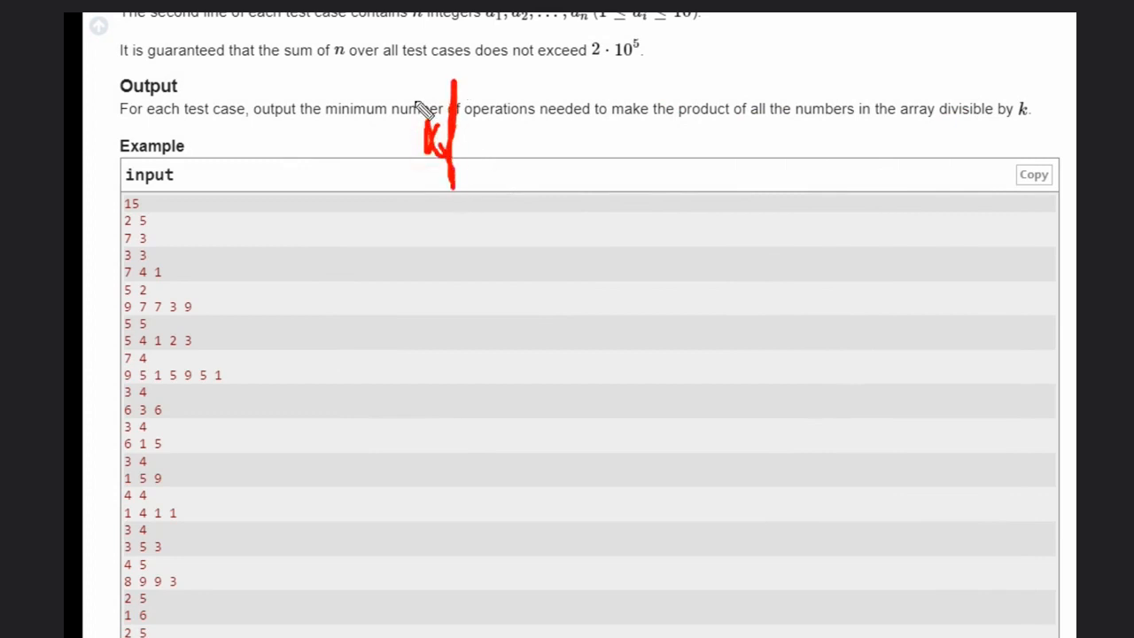
Step: Handwrite the remainder check if (num[i] % k) and the counter cnt = 0 in red
{"action": "left_click_drag", "start_coordinate": [549, 62], "coordinate": [549, 181]}
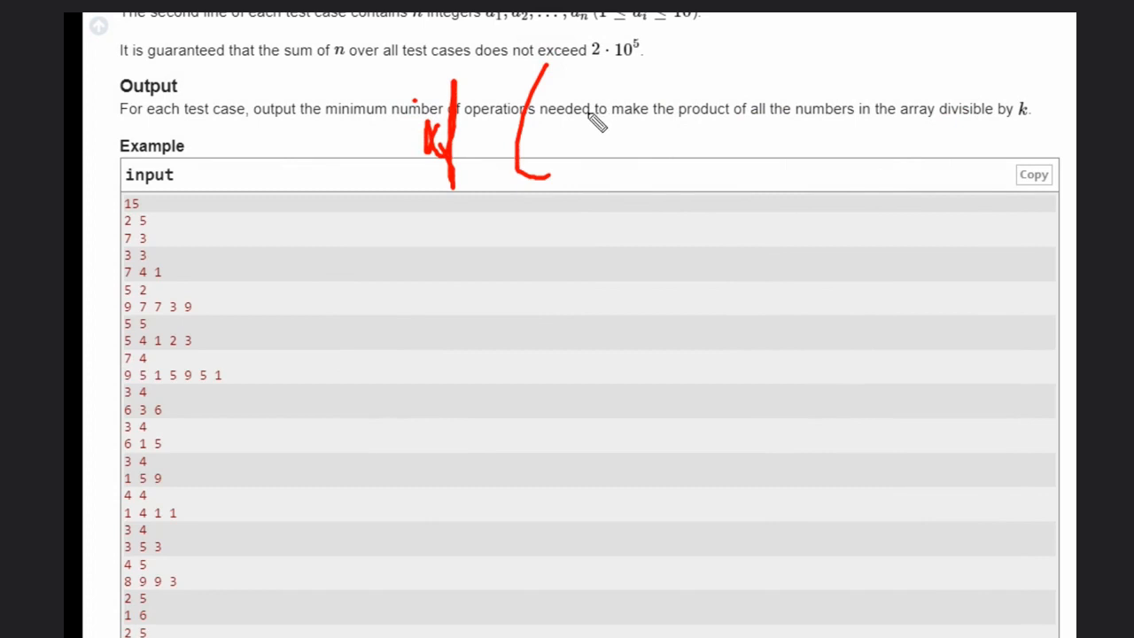
{"action": "left_click_drag", "start_coordinate": [588, 120], "coordinate": [669, 133]}
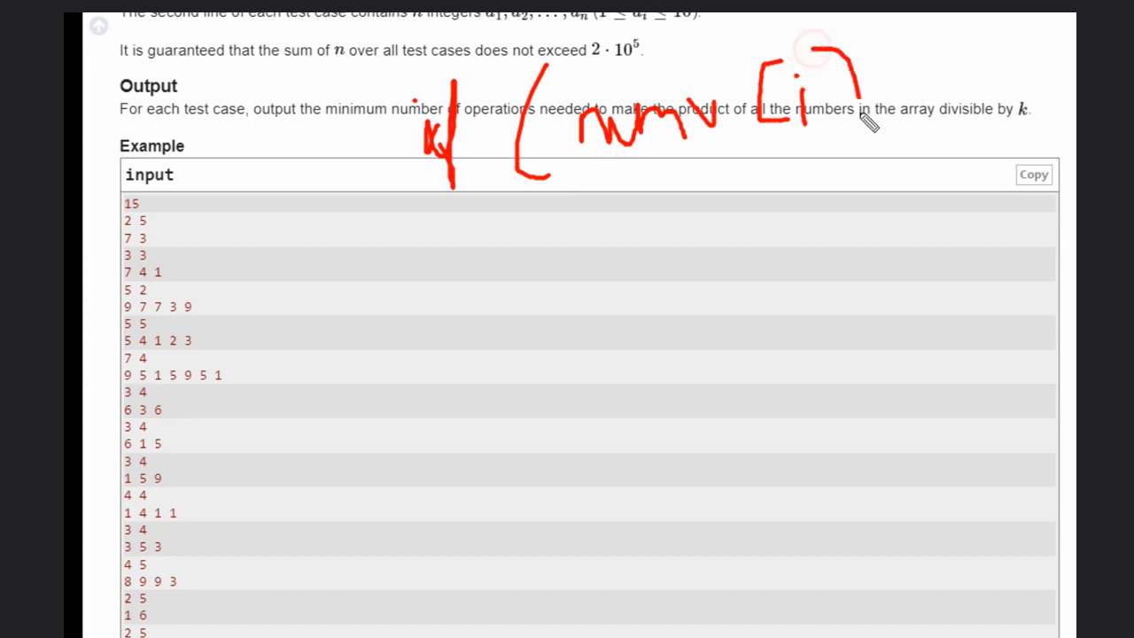
{"action": "left_click_drag", "start_coordinate": [850, 115], "coordinate": [921, 44]}
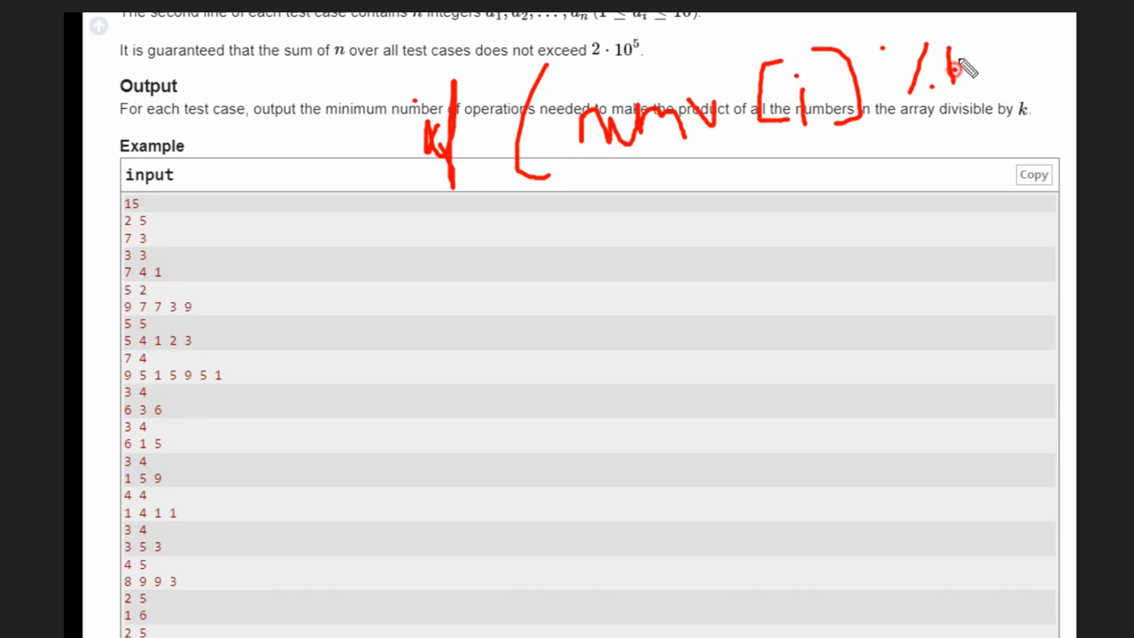
{"action": "left_click_drag", "start_coordinate": [957, 53], "coordinate": [1013, 110]}
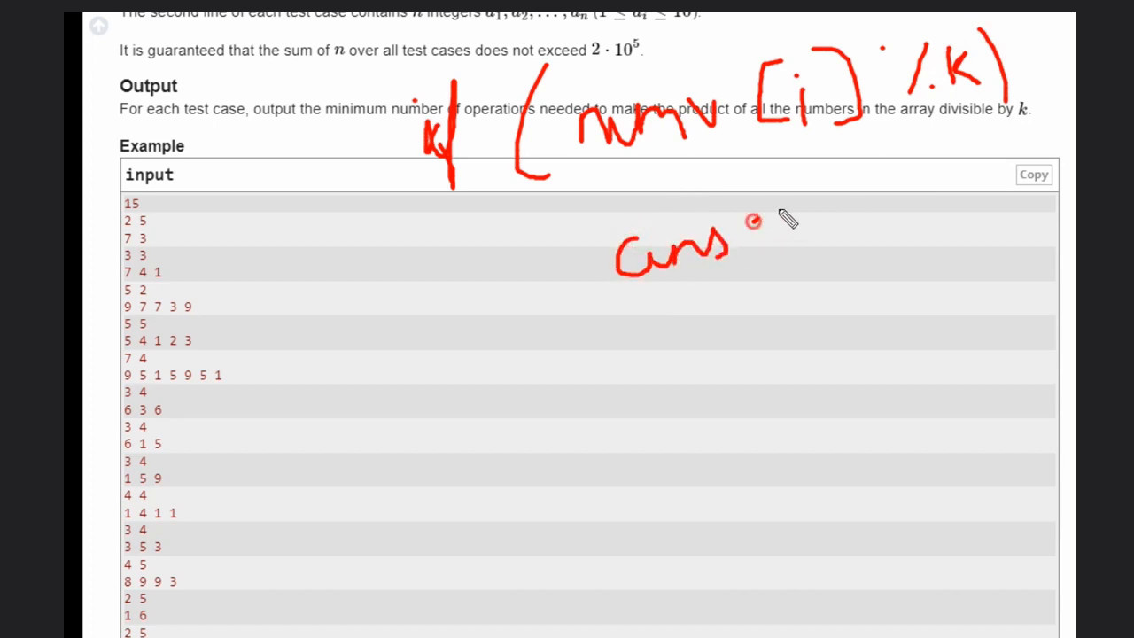
{"action": "left_click_drag", "start_coordinate": [752, 222], "coordinate": [851, 213]}
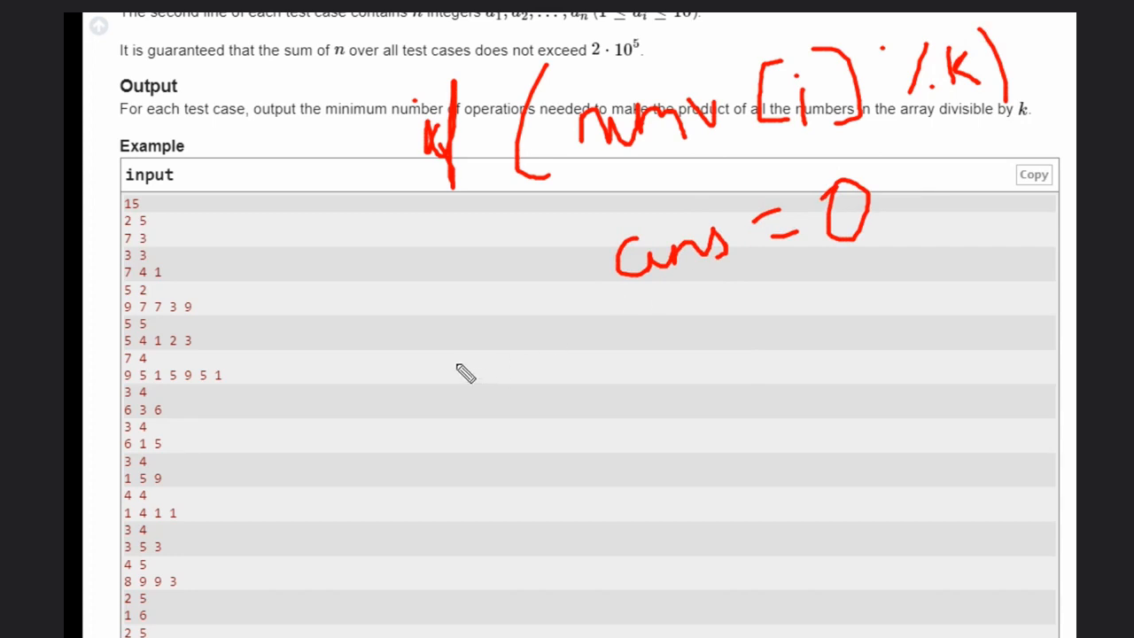
{"action": "mouse_move", "coordinate": [459, 370]}
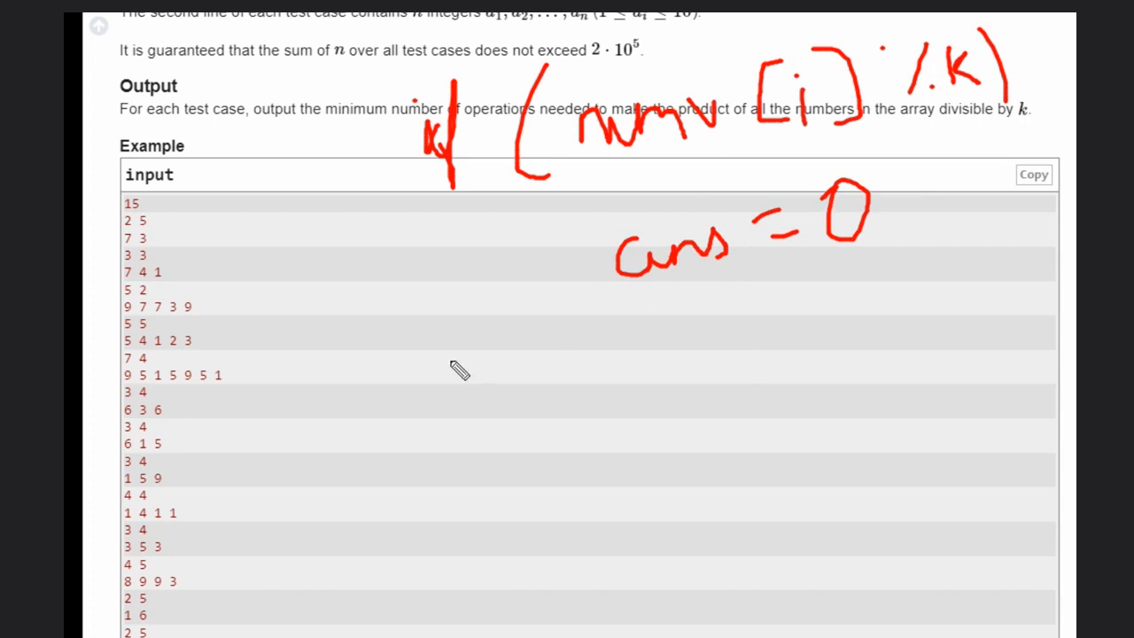
Step: Write the answer formula ans = min(ans, k - v[i] % k) below the condition
{"action": "left_click", "coordinate": [470, 374]}
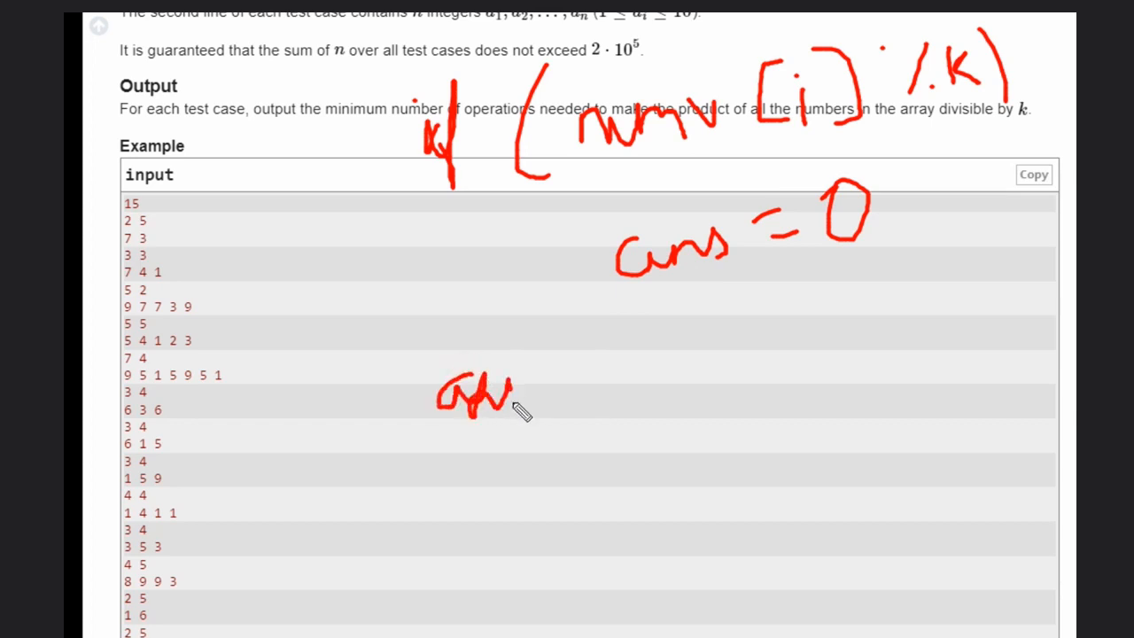
{"action": "left_click_drag", "start_coordinate": [532, 393], "coordinate": [567, 399]}
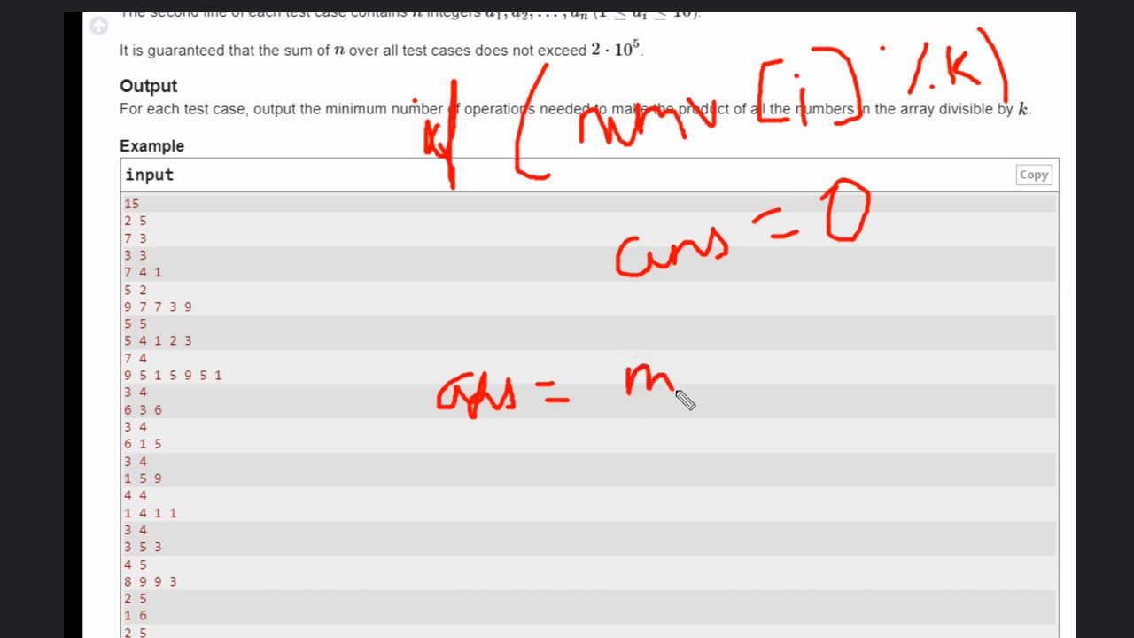
{"action": "left_click_drag", "start_coordinate": [638, 390], "coordinate": [744, 363]}
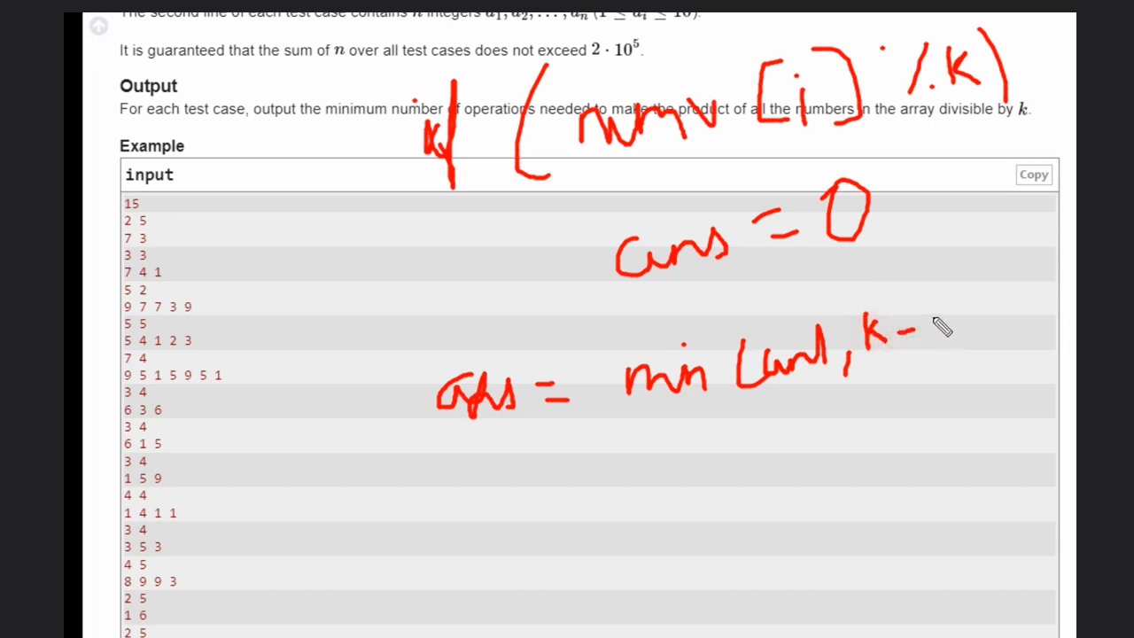
{"action": "left_click_drag", "start_coordinate": [930, 333], "coordinate": [957, 328]}
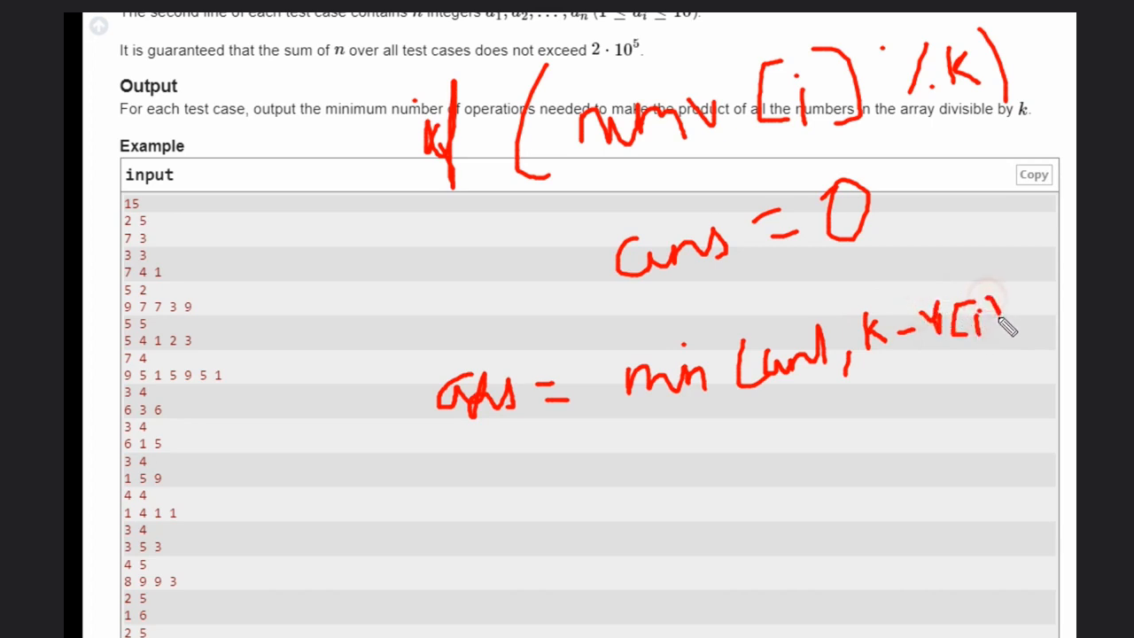
{"action": "left_click_drag", "start_coordinate": [1001, 319], "coordinate": [1027, 345]}
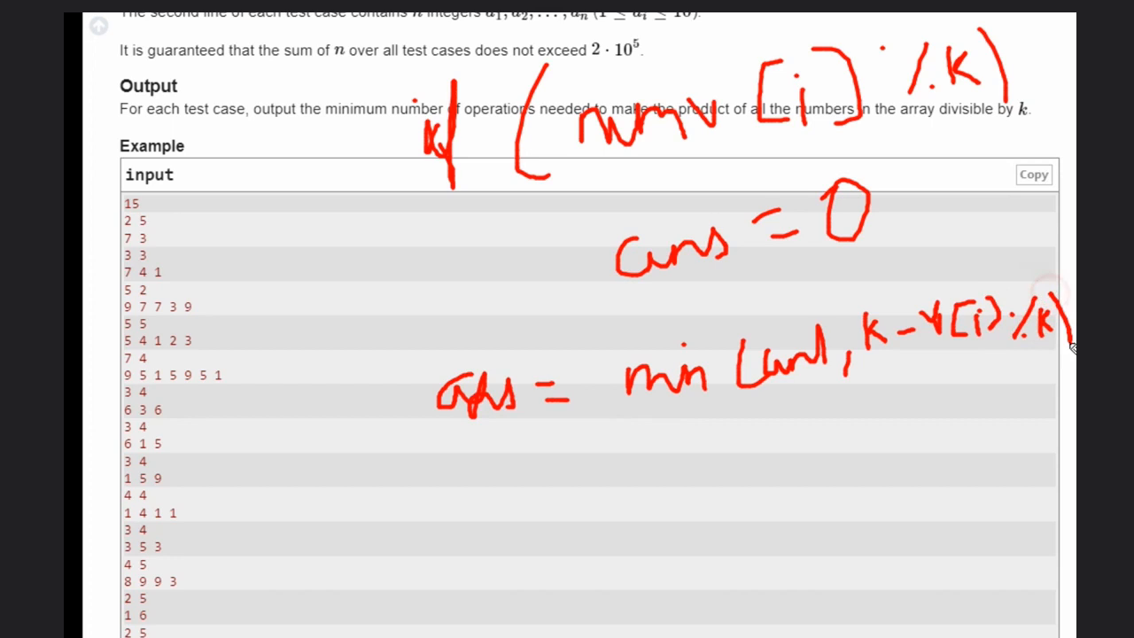
{"action": "mouse_move", "coordinate": [912, 372]}
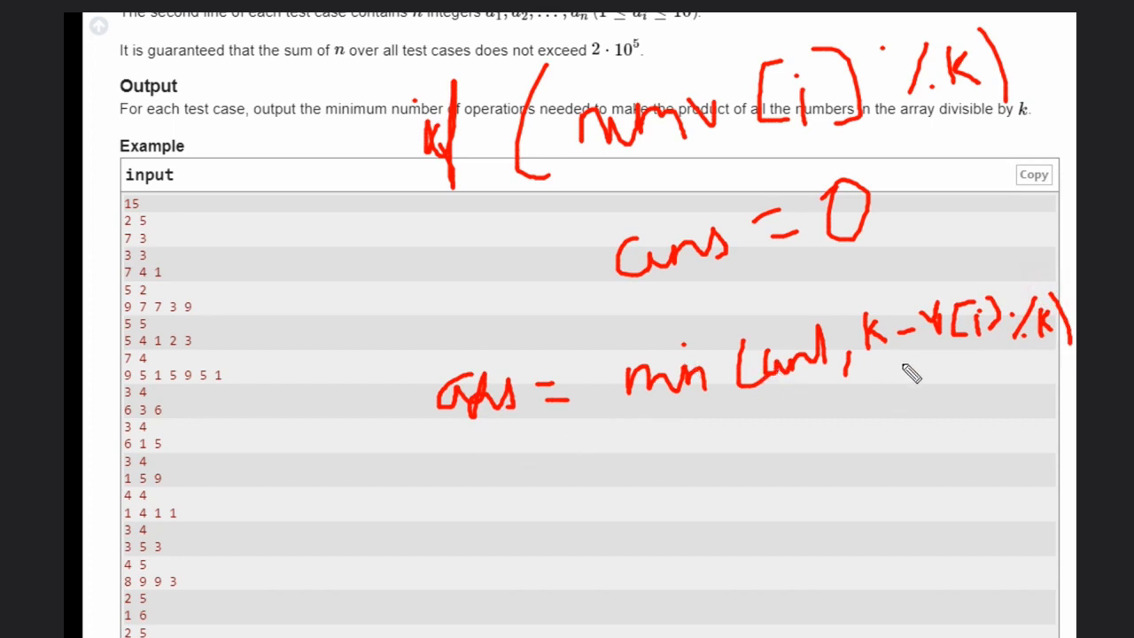
{"action": "mouse_move", "coordinate": [971, 367]}
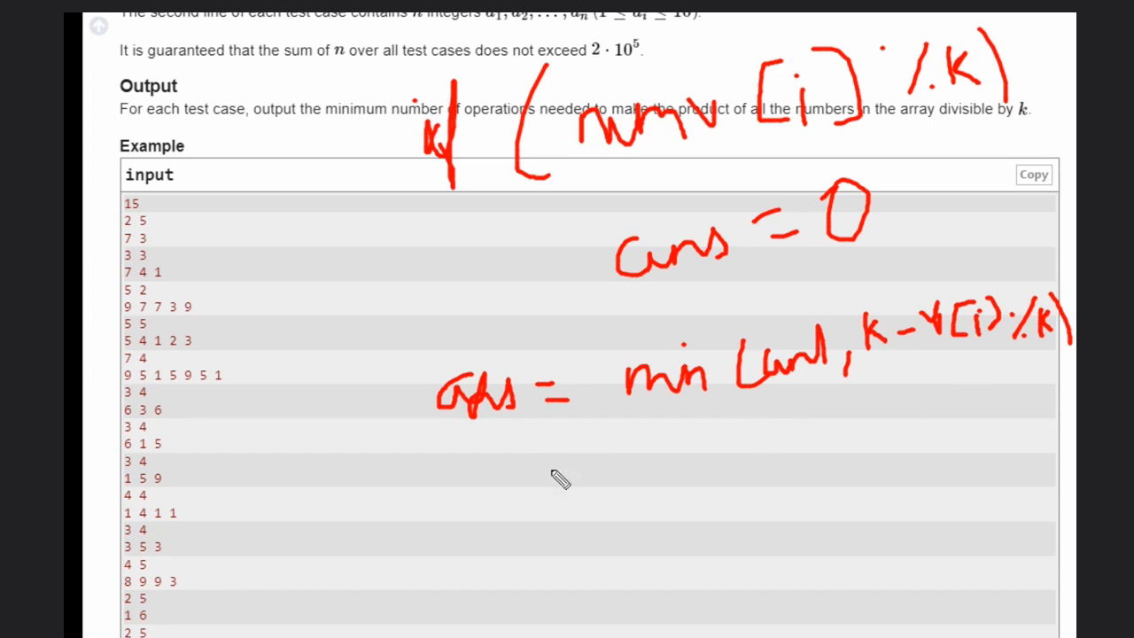
{"action": "mouse_move", "coordinate": [453, 469]}
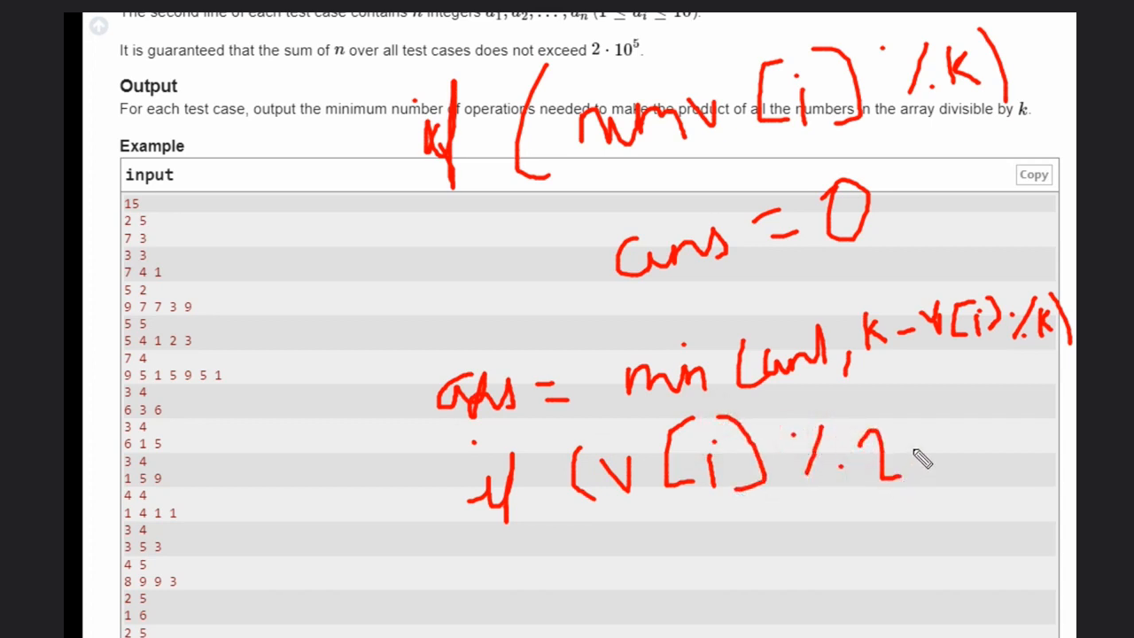
Step: Write the even check if (v[i] % 2 == 0) and underline the cnt++ increment
{"action": "left_click_drag", "start_coordinate": [930, 443], "coordinate": [983, 452]}
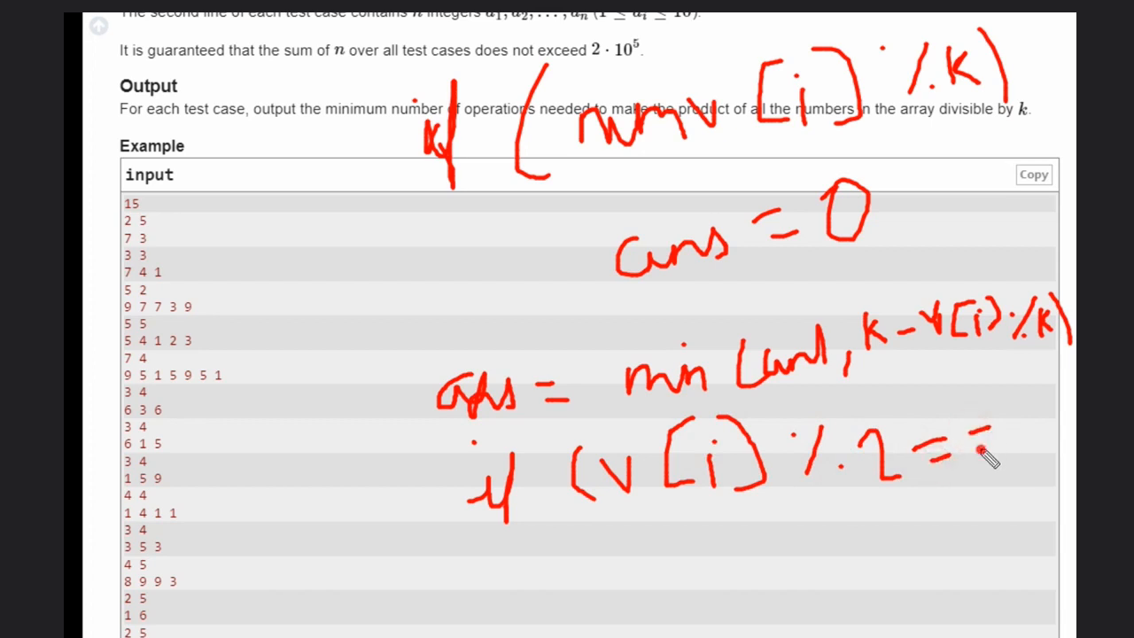
{"action": "left_click_drag", "start_coordinate": [974, 452], "coordinate": [1054, 434]}
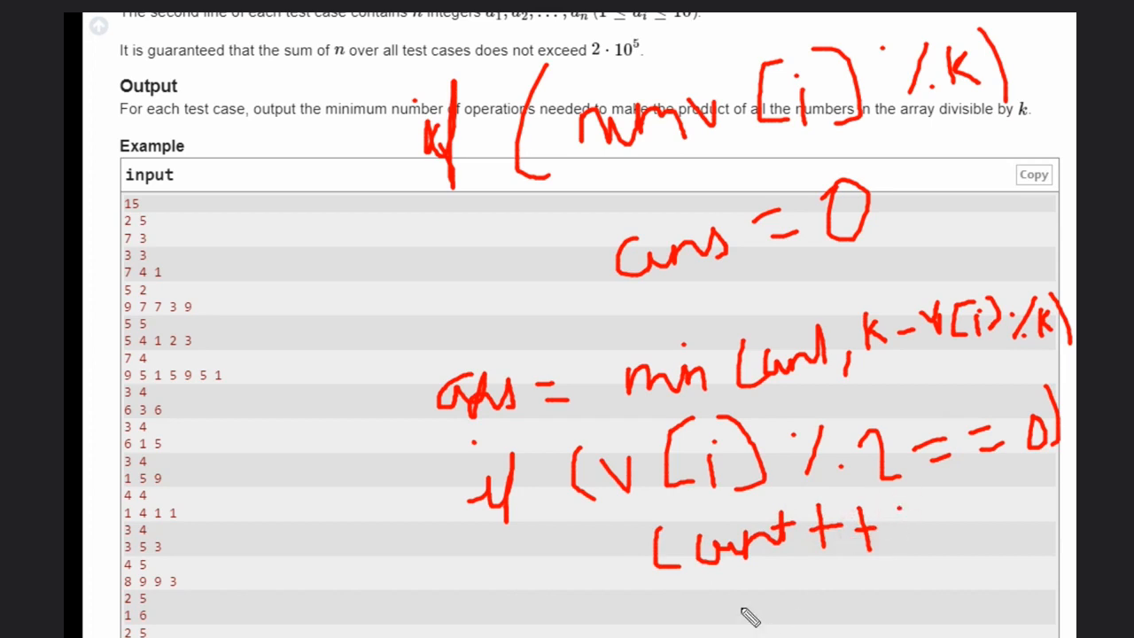
{"action": "left_click_drag", "start_coordinate": [656, 586], "coordinate": [722, 586]}
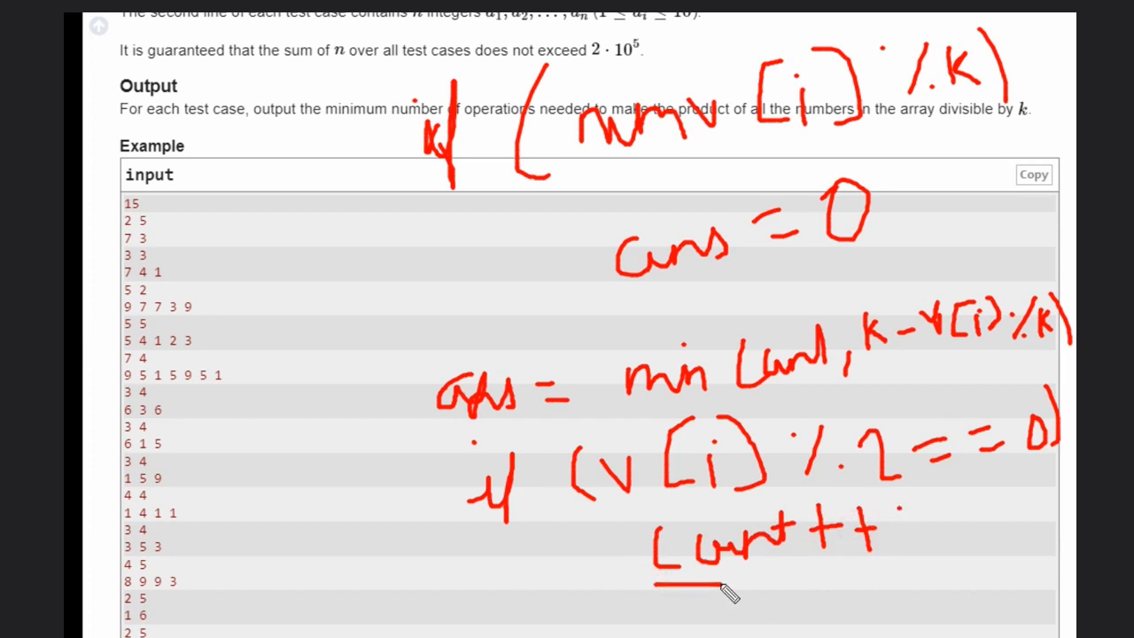
{"action": "mouse_move", "coordinate": [717, 540]}
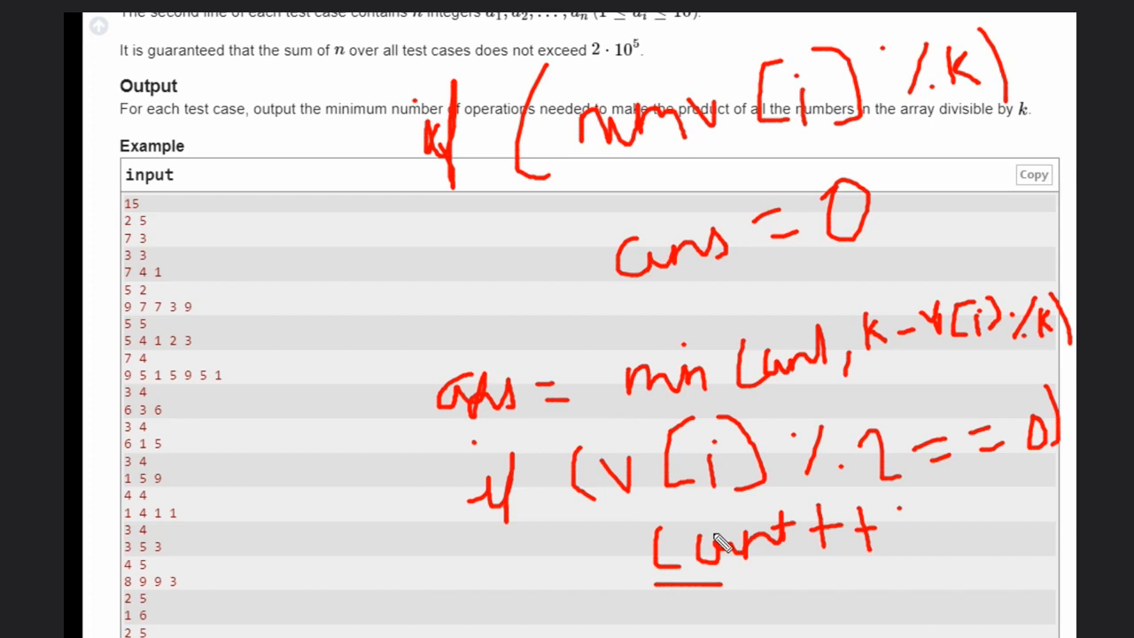
{"action": "mouse_move", "coordinate": [184, 39]}
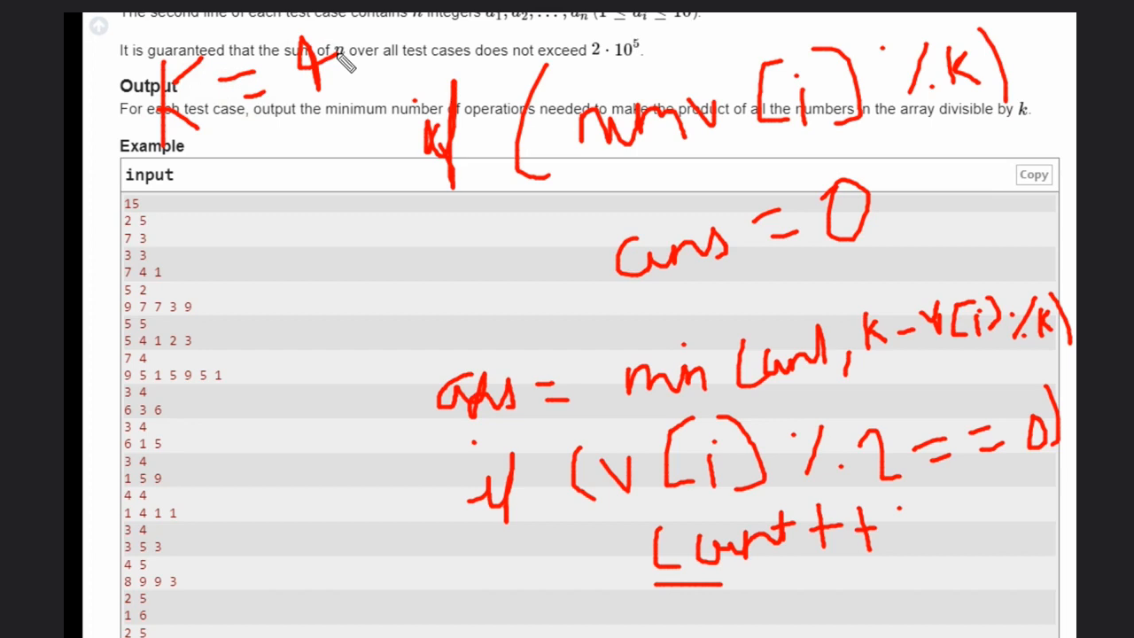
{"action": "mouse_move", "coordinate": [304, 177]}
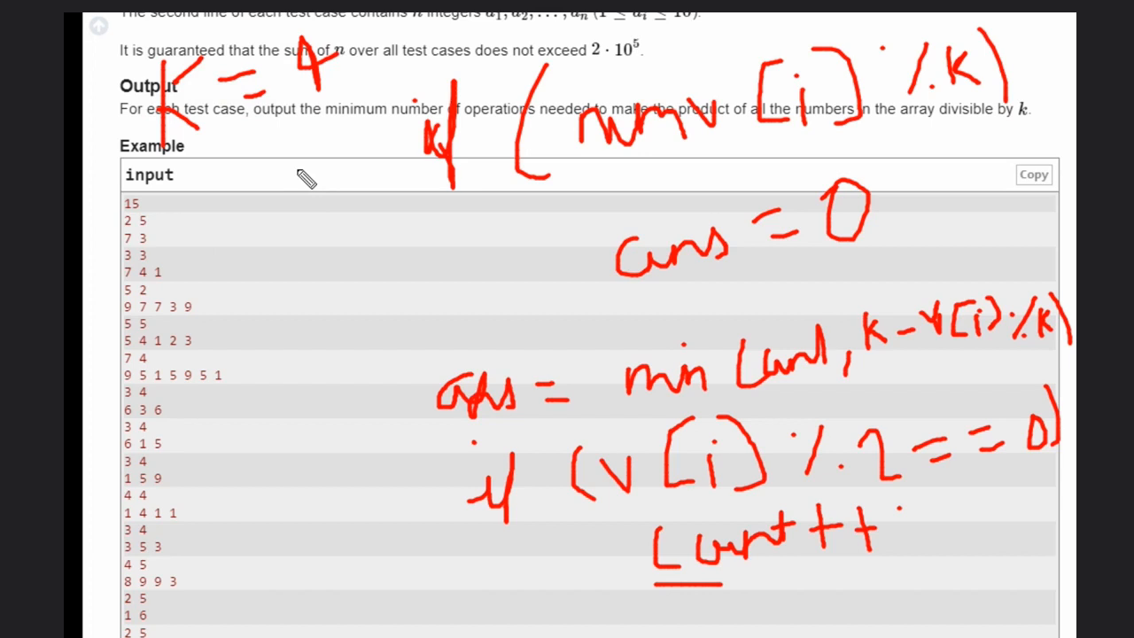
{"action": "mouse_move", "coordinate": [266, 434]}
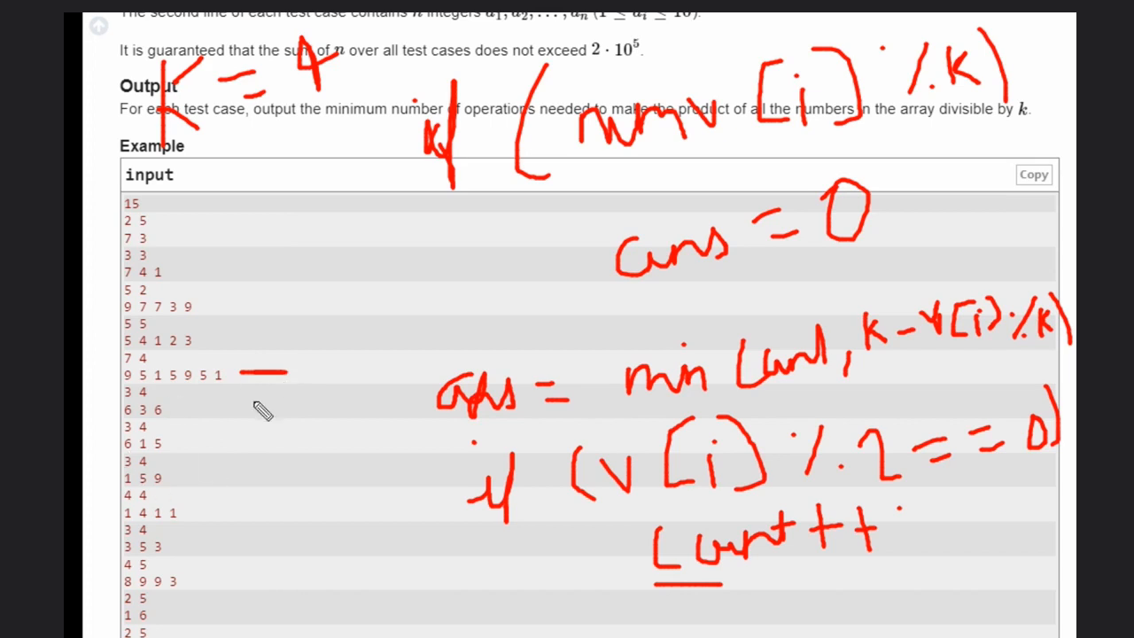
{"action": "mouse_move", "coordinate": [228, 396]}
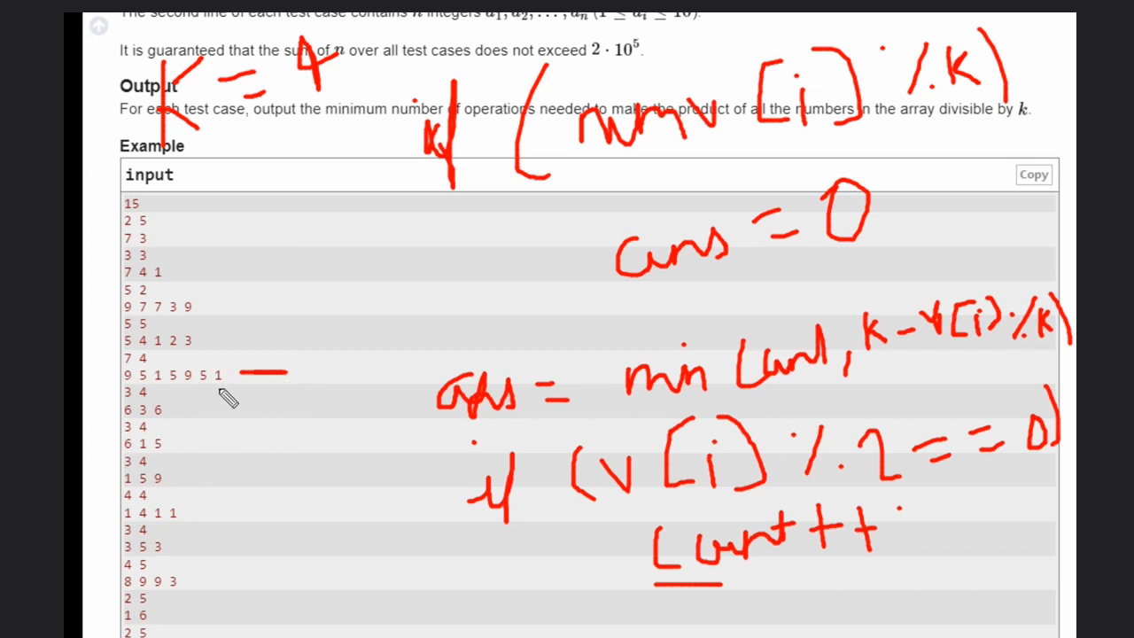
{"action": "mouse_move", "coordinate": [157, 400]}
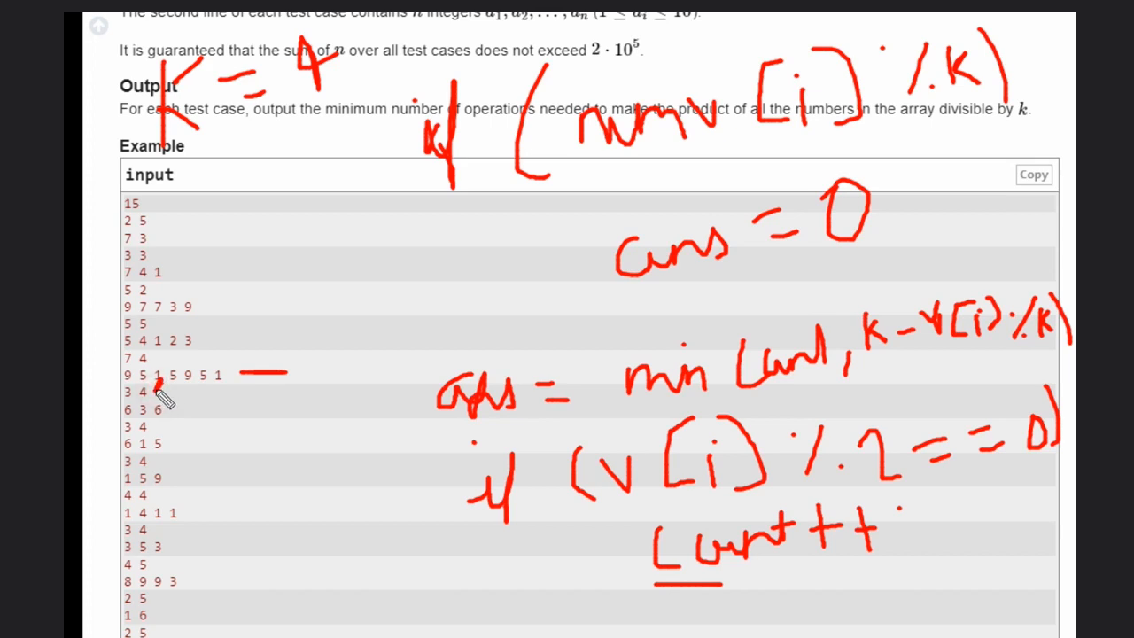
{"action": "mouse_move", "coordinate": [394, 457]}
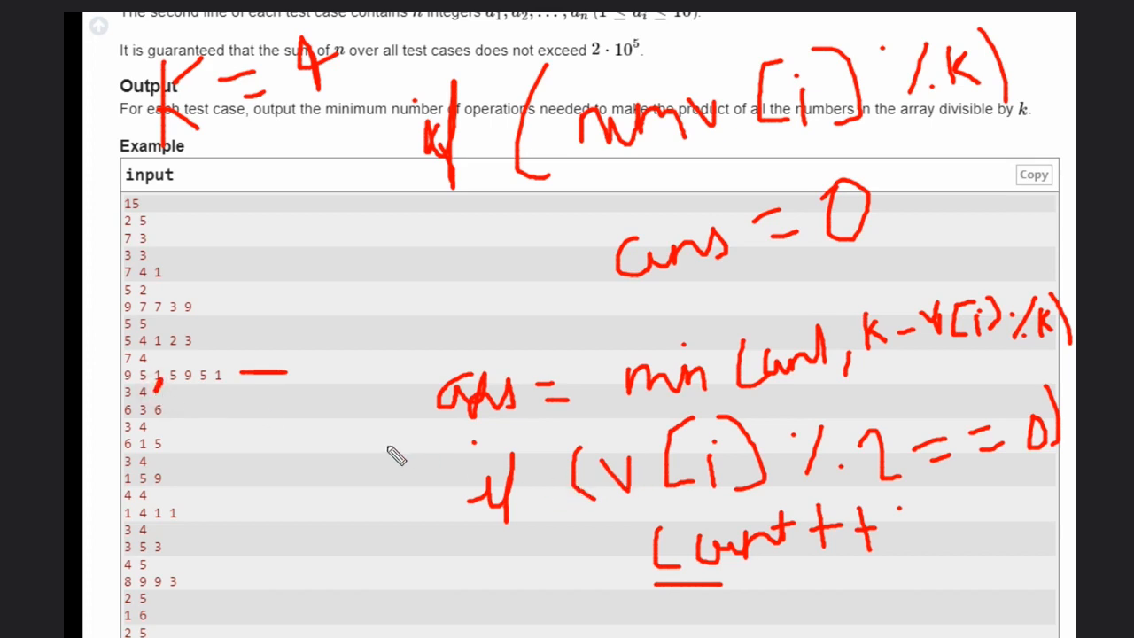
{"action": "mouse_move", "coordinate": [230, 395]}
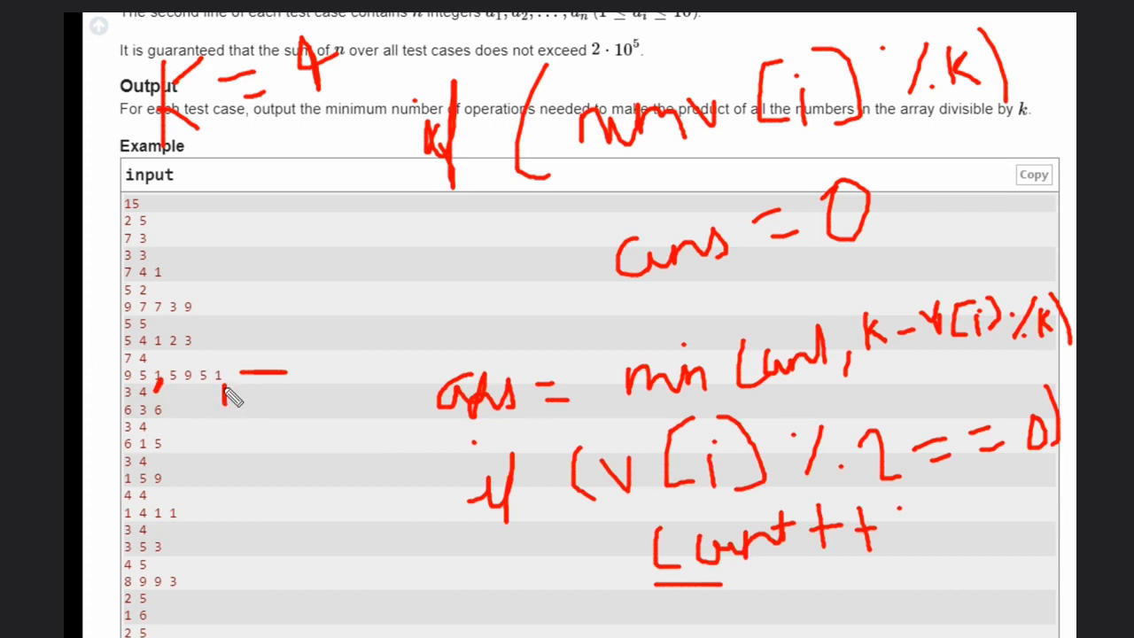
Step: Mark the example array with a dot, bracket and arrow, and write ans beside the sample input
{"action": "left_click", "coordinate": [152, 411]}
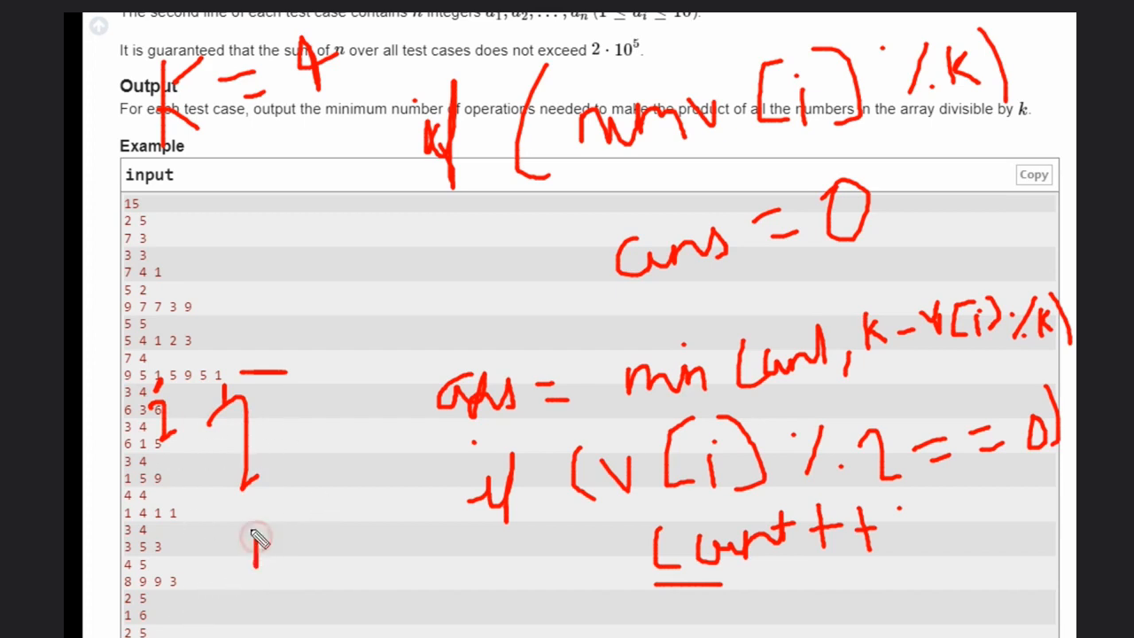
{"action": "left_click_drag", "start_coordinate": [252, 558], "coordinate": [257, 527]}
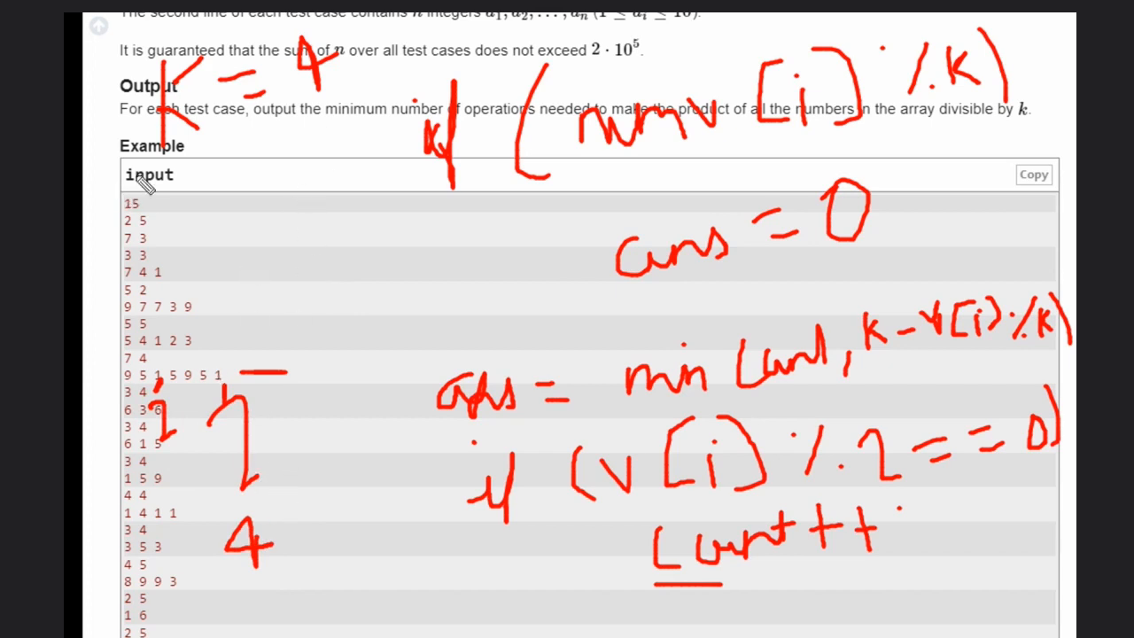
{"action": "mouse_move", "coordinate": [776, 606]}
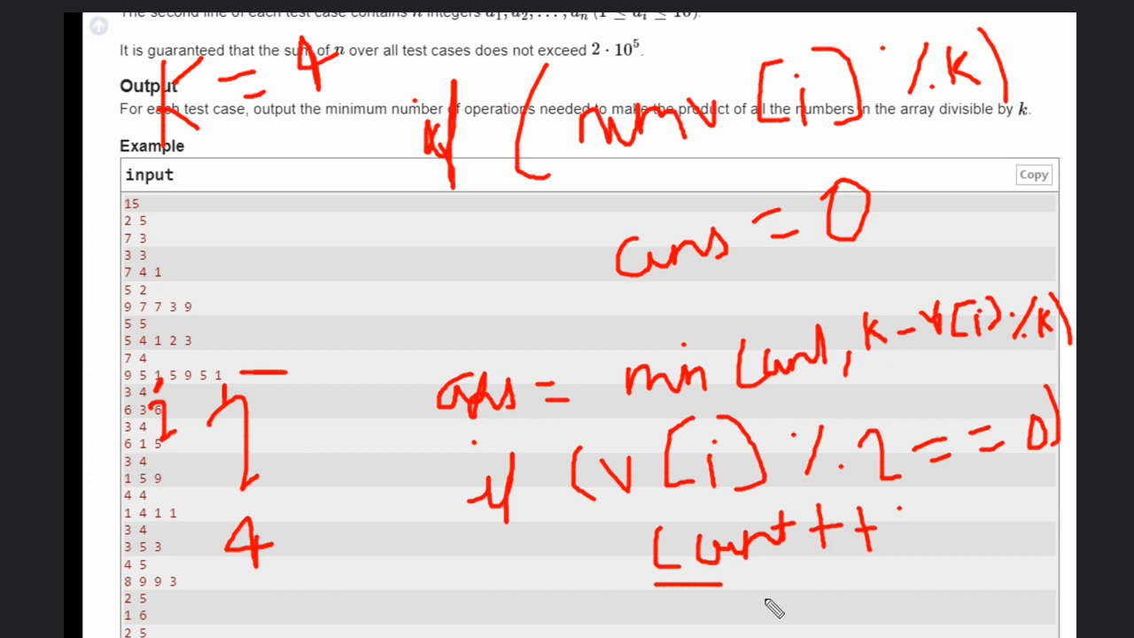
{"action": "mouse_move", "coordinate": [273, 432]}
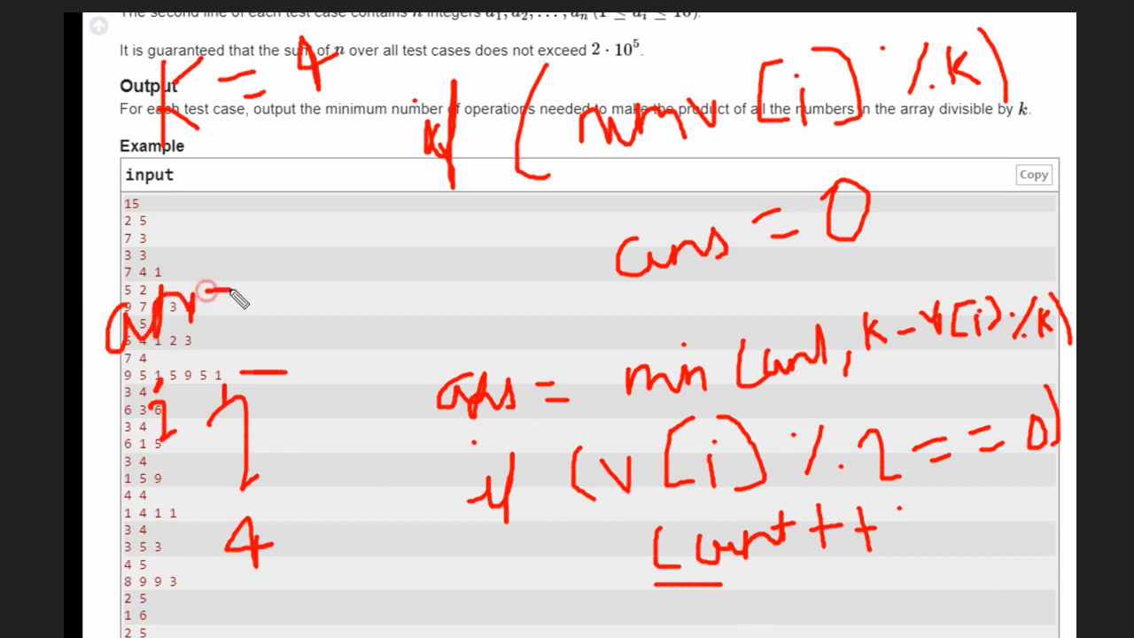
{"action": "left_click_drag", "start_coordinate": [209, 292], "coordinate": [310, 305]}
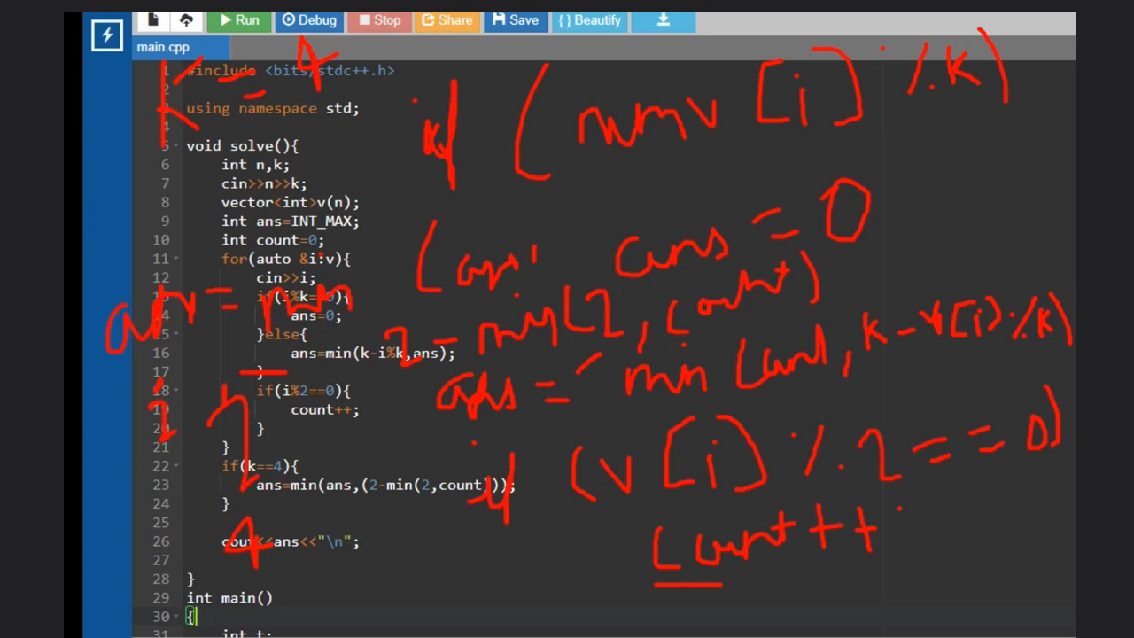
{"action": "mouse_move", "coordinate": [485, 322]}
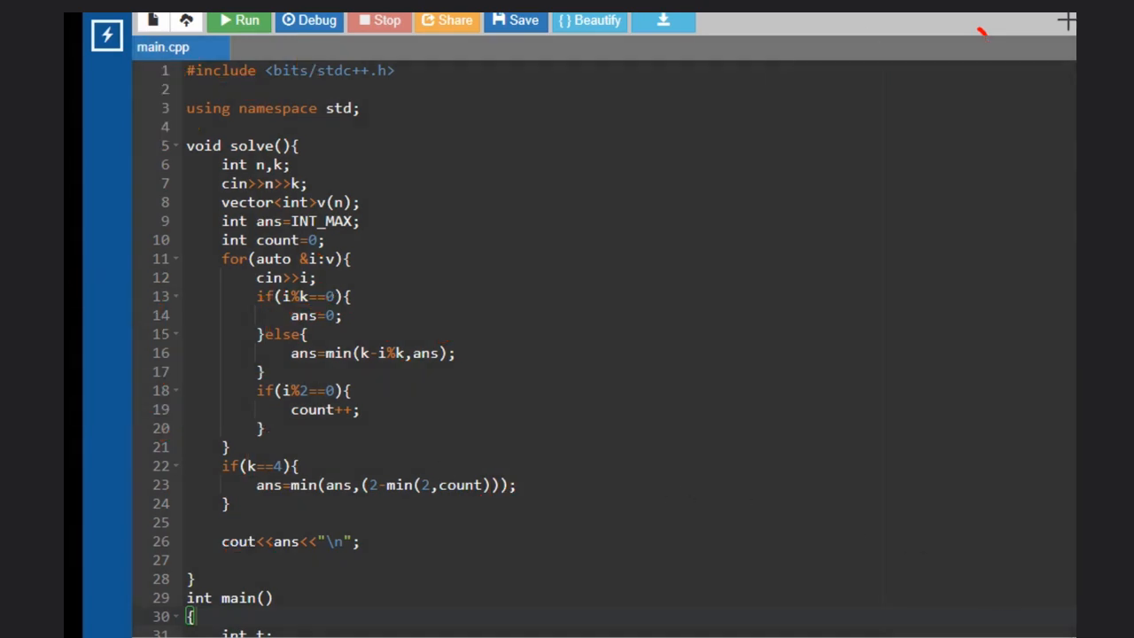
{"action": "mouse_move", "coordinate": [363, 202]}
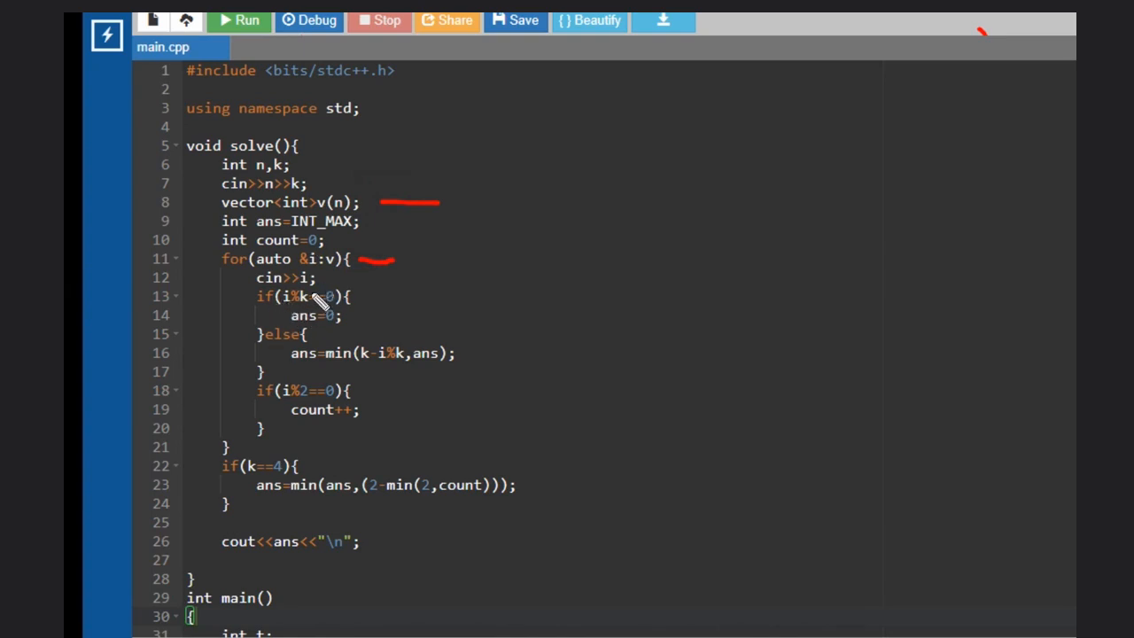
{"action": "mouse_move", "coordinate": [365, 319]}
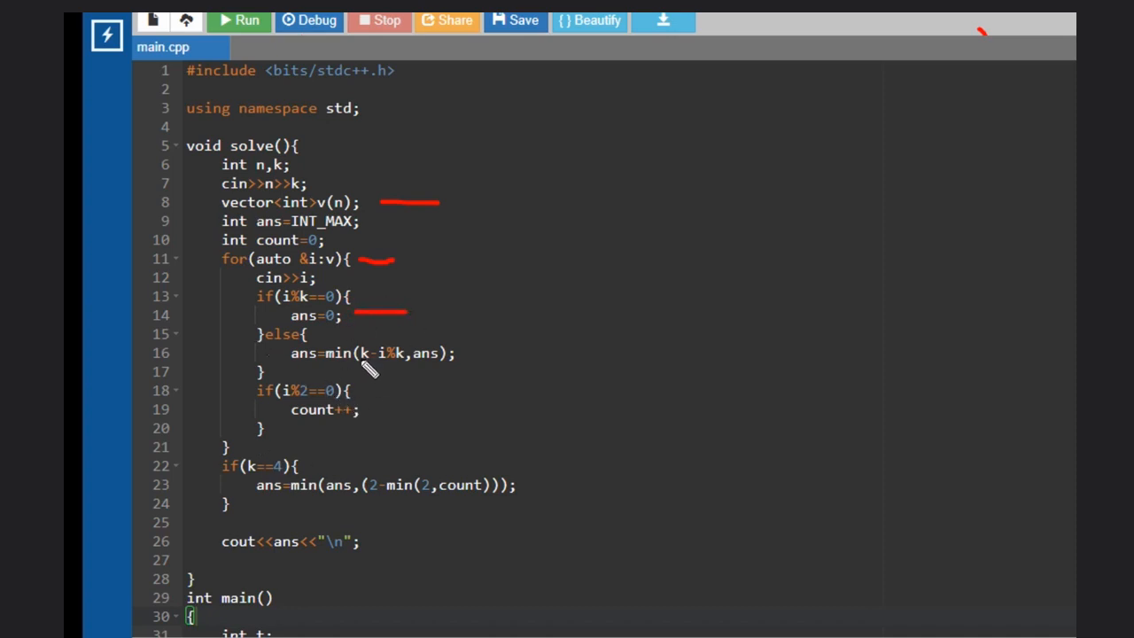
{"action": "mouse_move", "coordinate": [447, 356]}
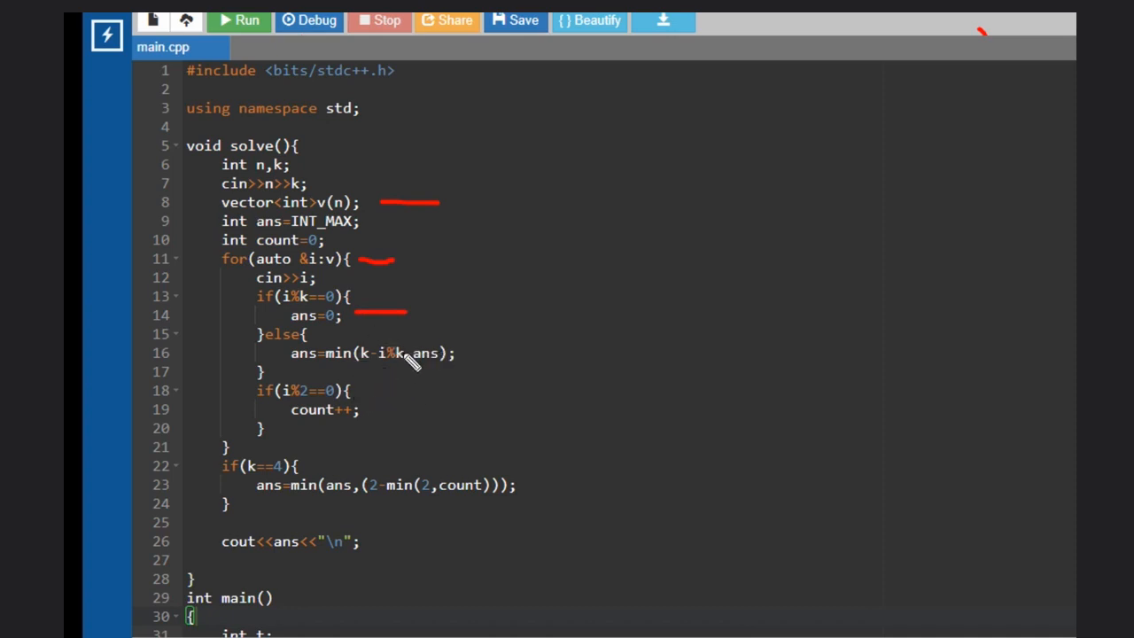
{"action": "mouse_move", "coordinate": [340, 415]}
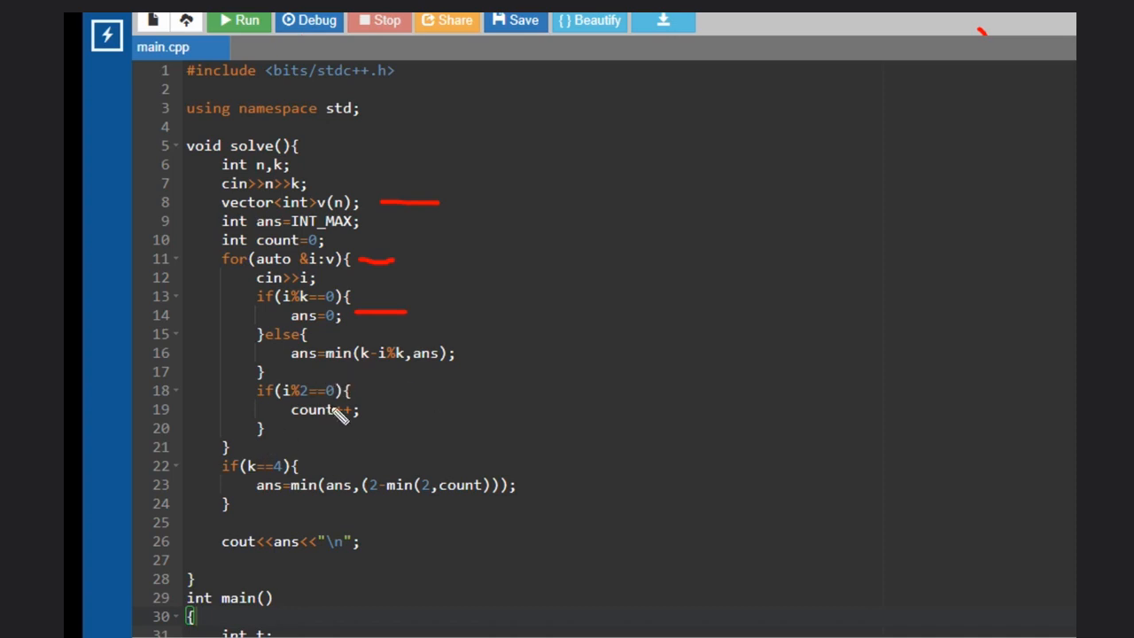
{"action": "mouse_move", "coordinate": [386, 399]}
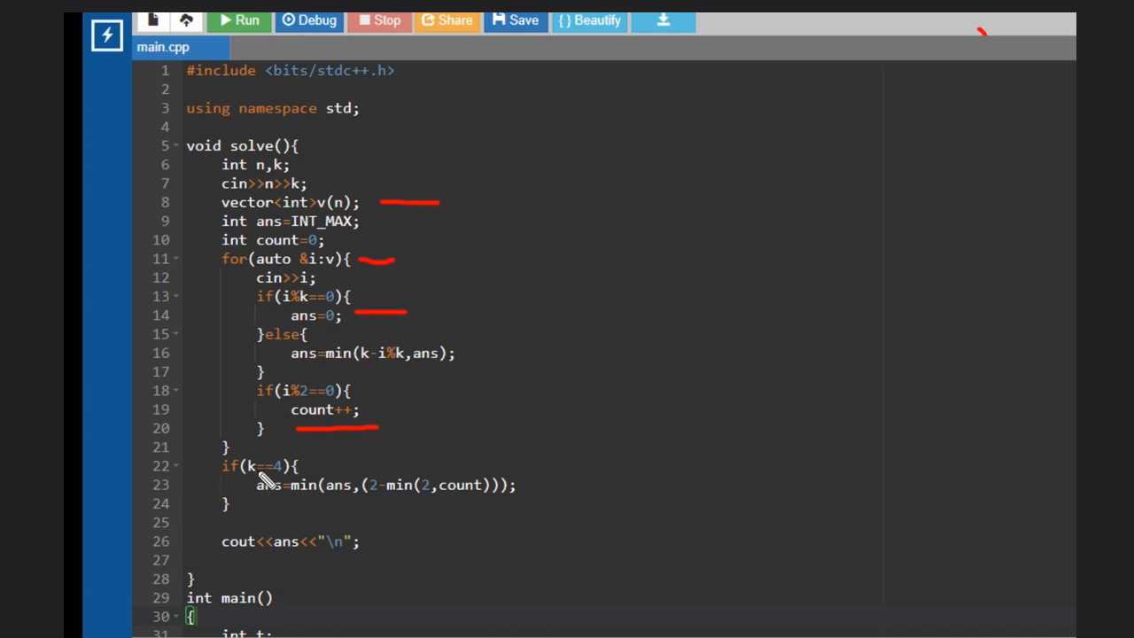
{"action": "mouse_move", "coordinate": [293, 469]}
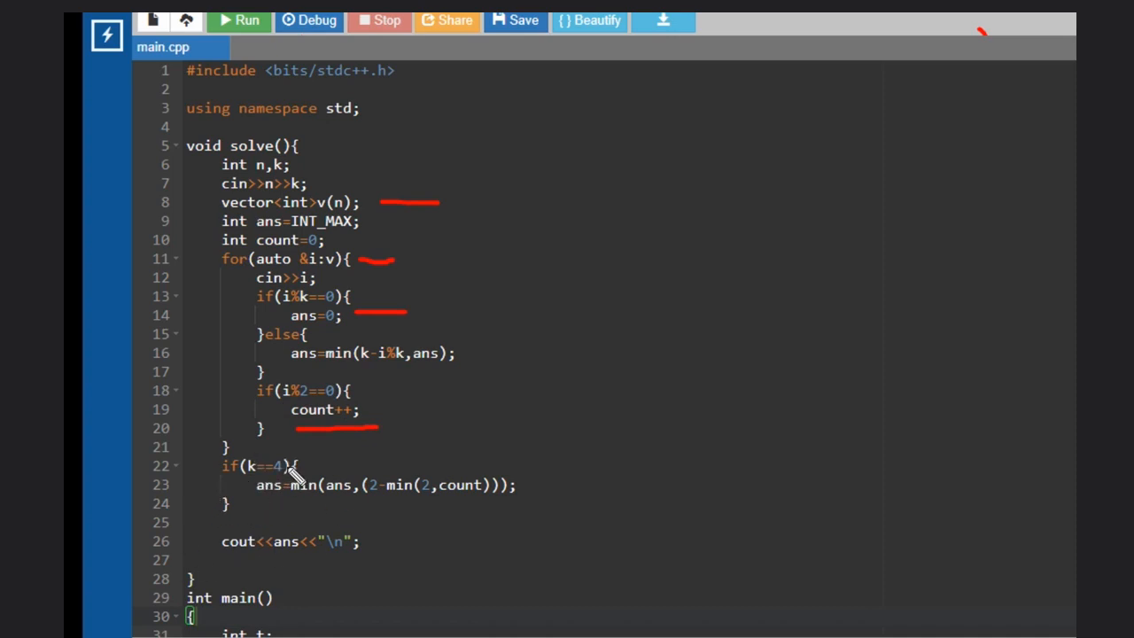
{"action": "mouse_move", "coordinate": [273, 514]}
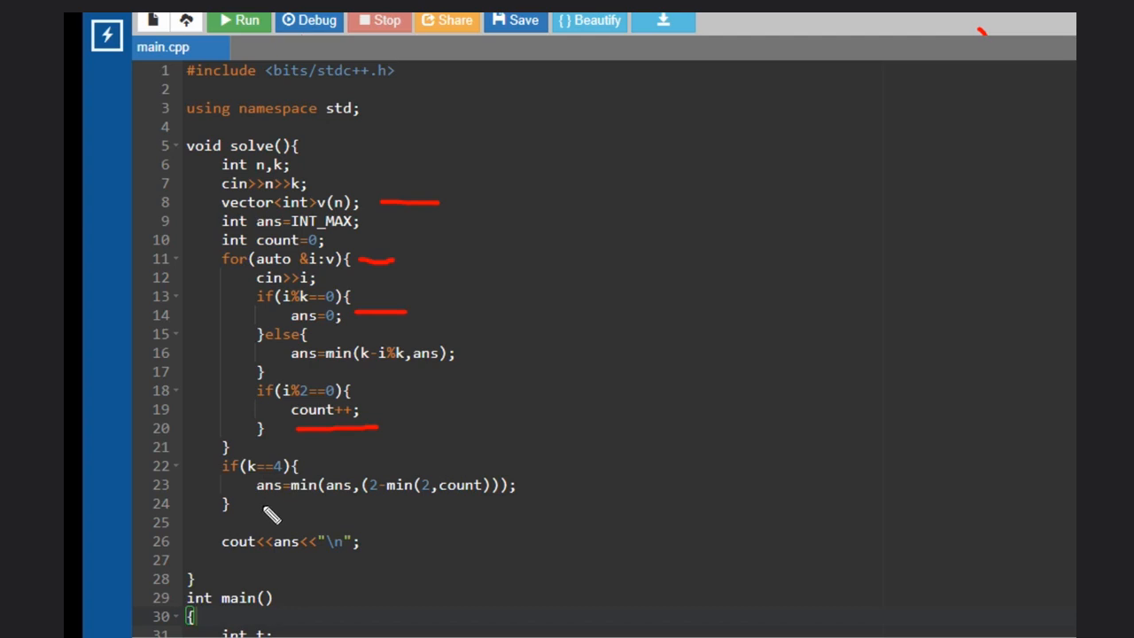
Step: Underline the k == 4 adjustment line and write 2 under that block
{"action": "left_click_drag", "start_coordinate": [262, 512], "coordinate": [346, 517]}
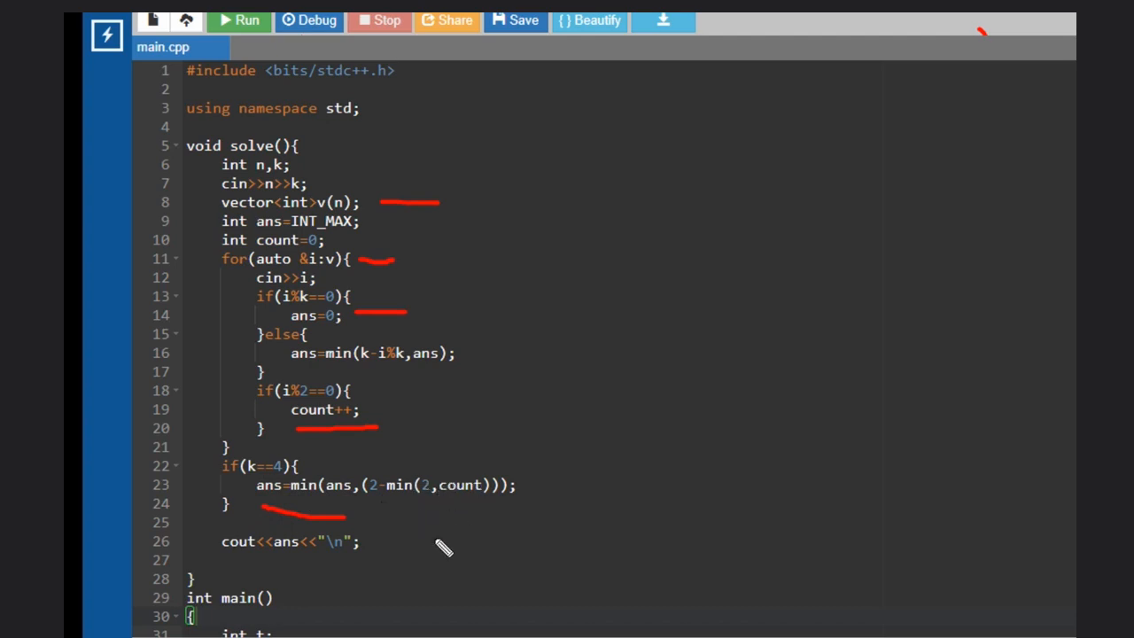
{"action": "mouse_move", "coordinate": [379, 503]}
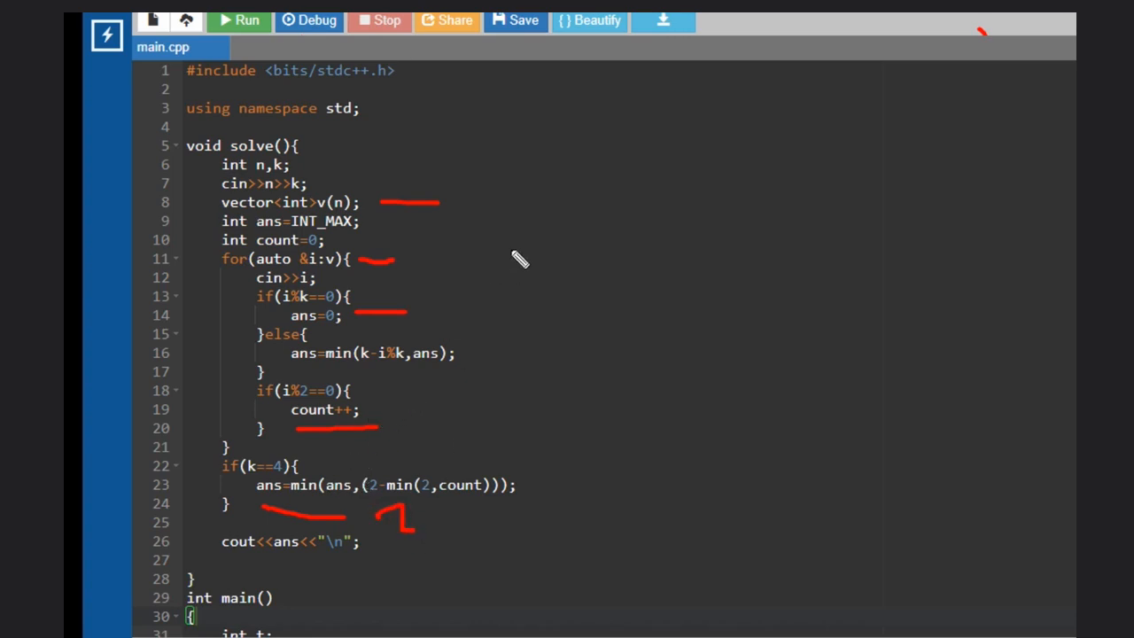
{"action": "left_click_drag", "start_coordinate": [535, 275], "coordinate": [514, 256]}
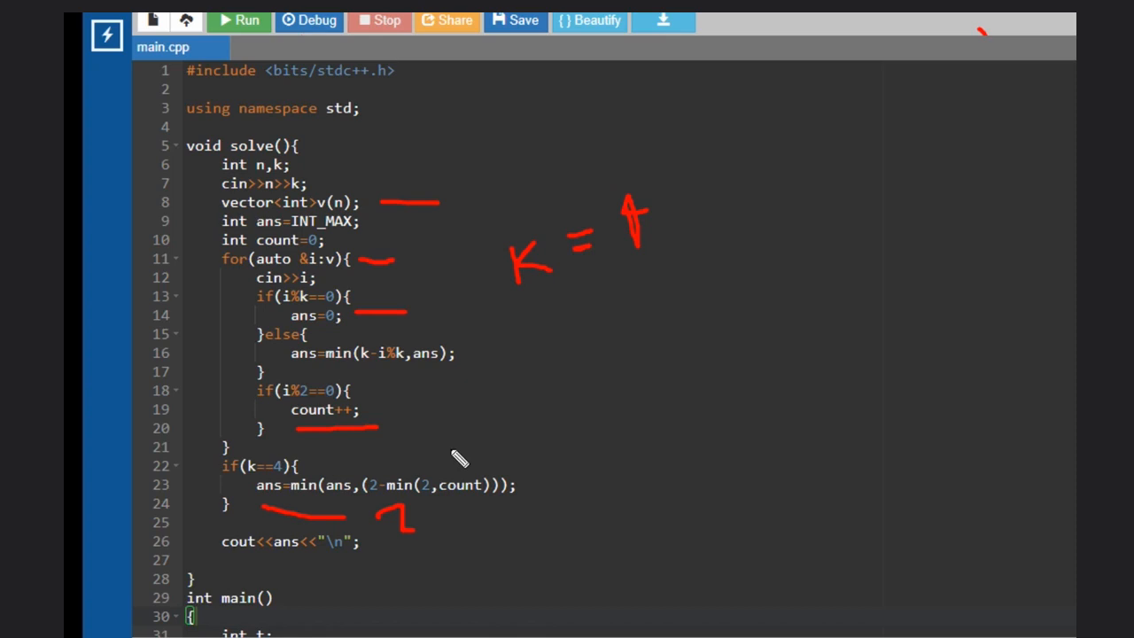
{"action": "mouse_move", "coordinate": [528, 457]}
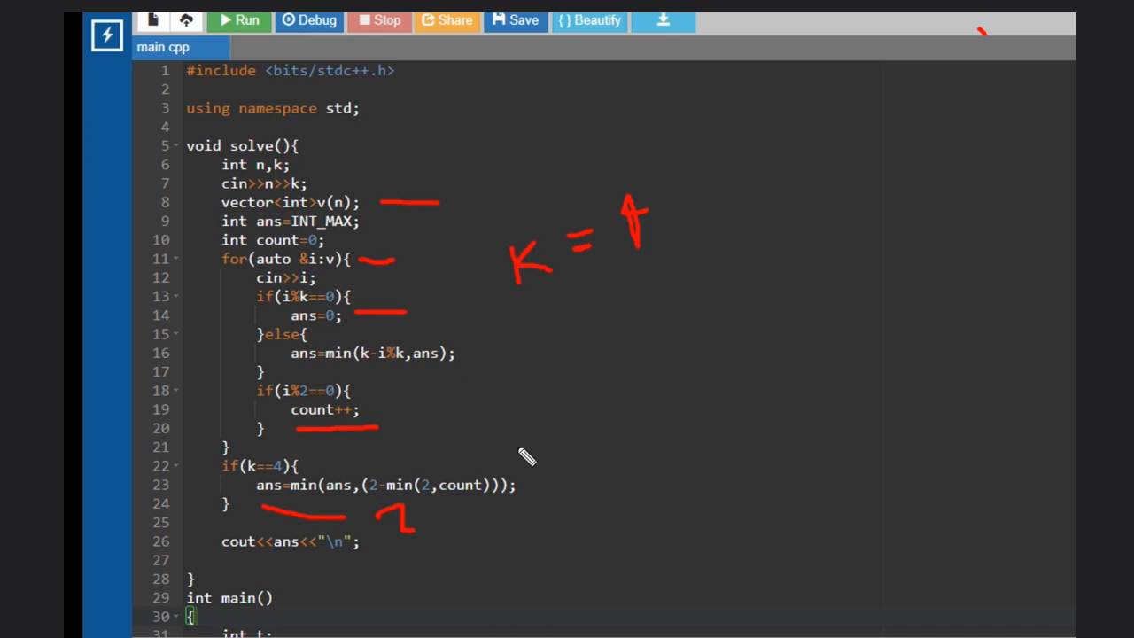
{"action": "mouse_move", "coordinate": [784, 156]}
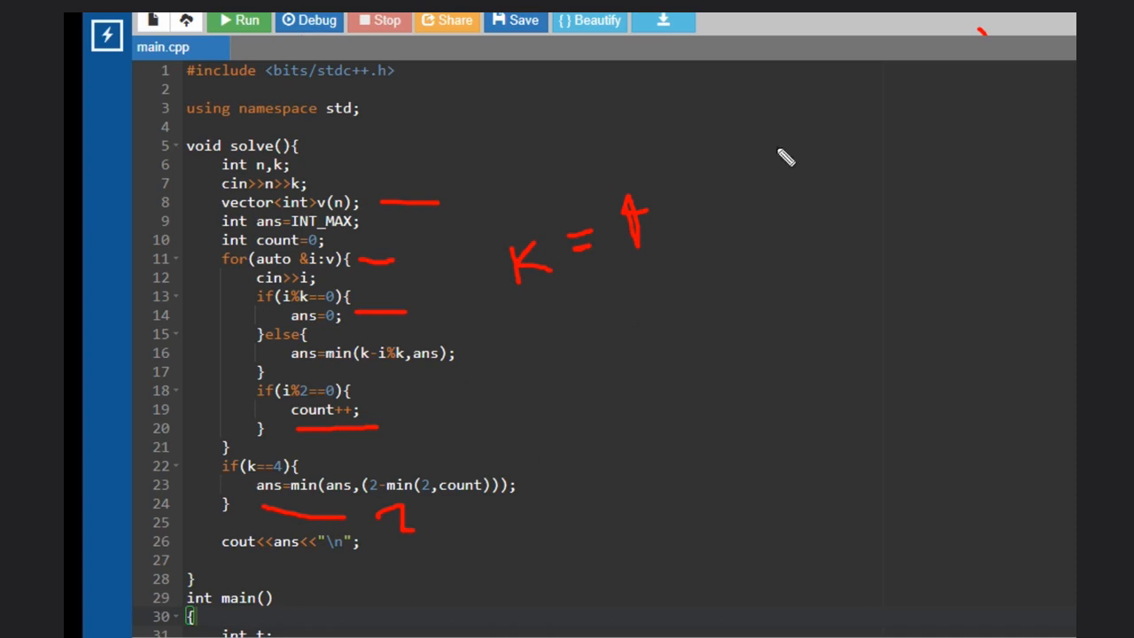